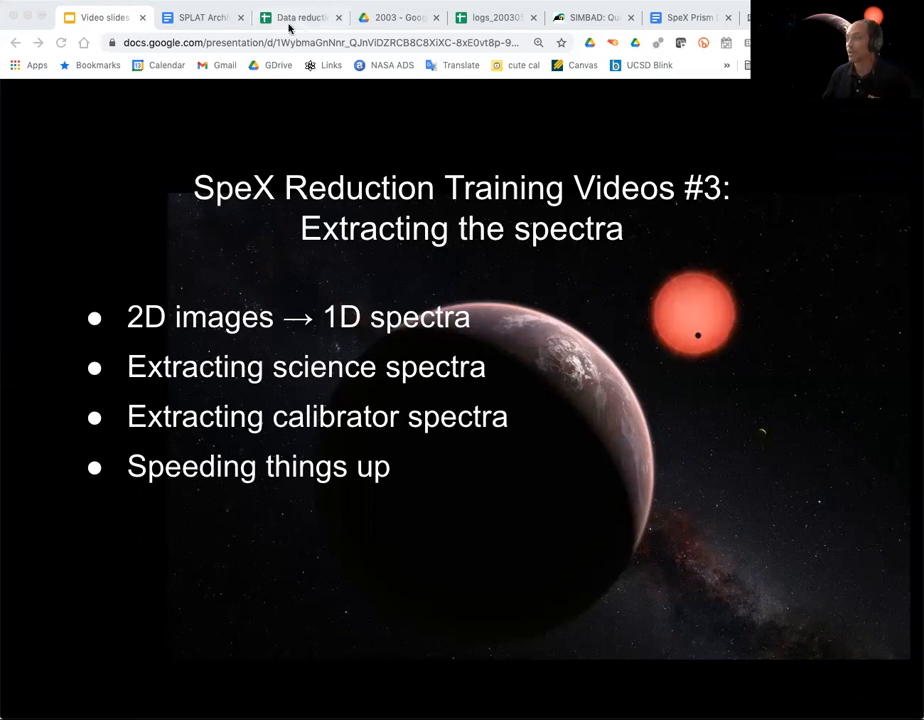
mouse_move(300, 18)
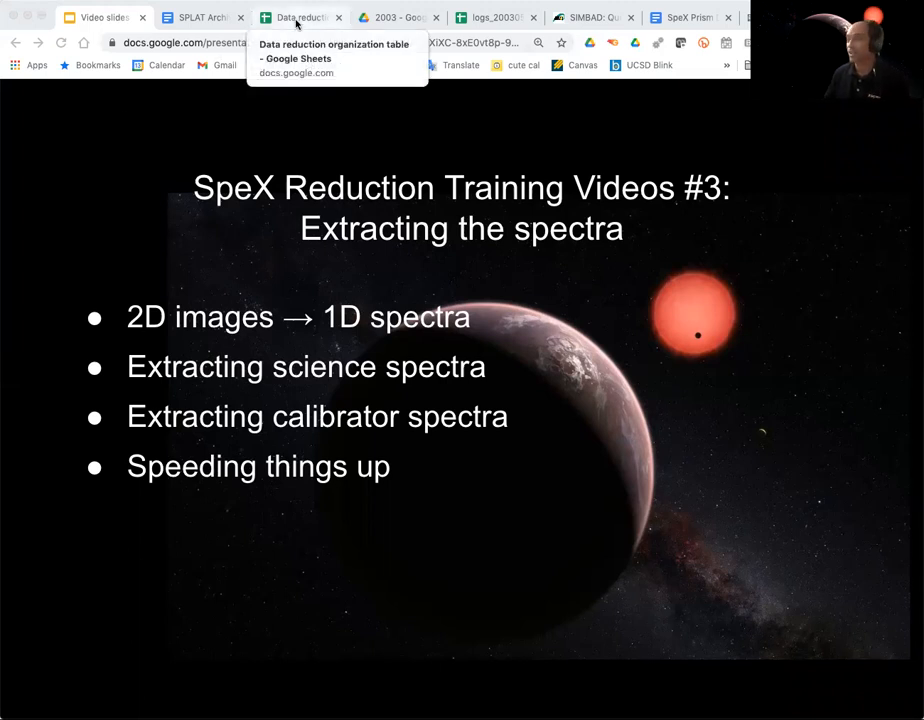
mouse_move(428, 195)
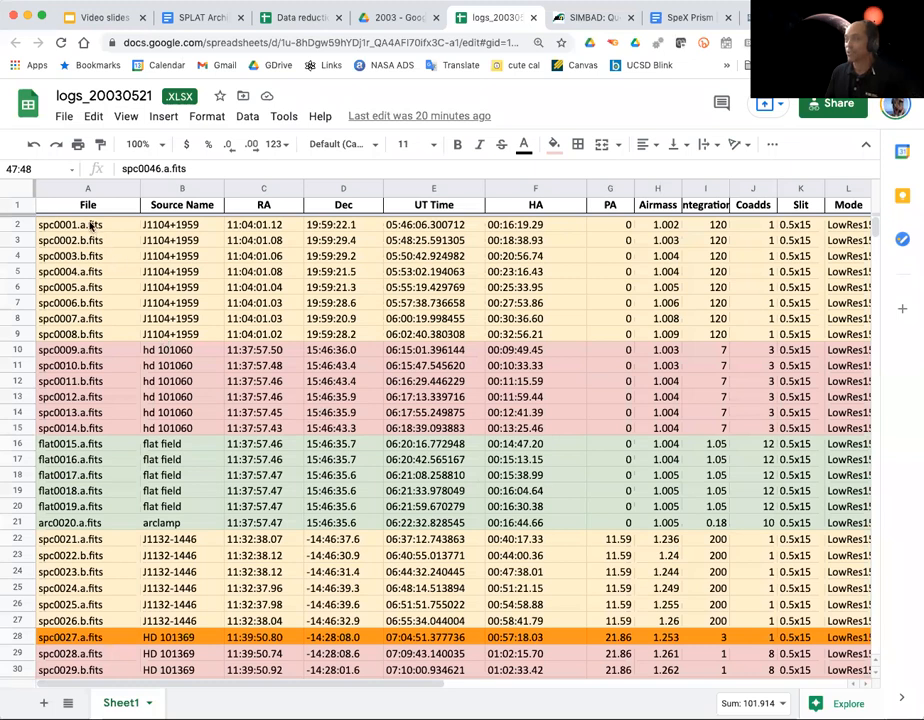
mouse_move(170, 225)
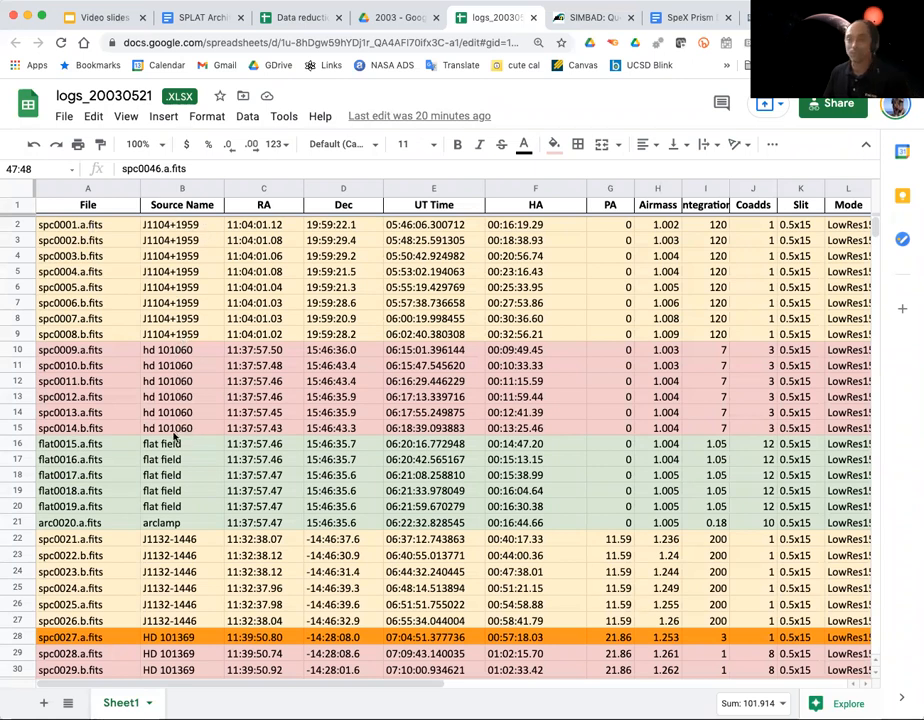
mouse_move(240, 495)
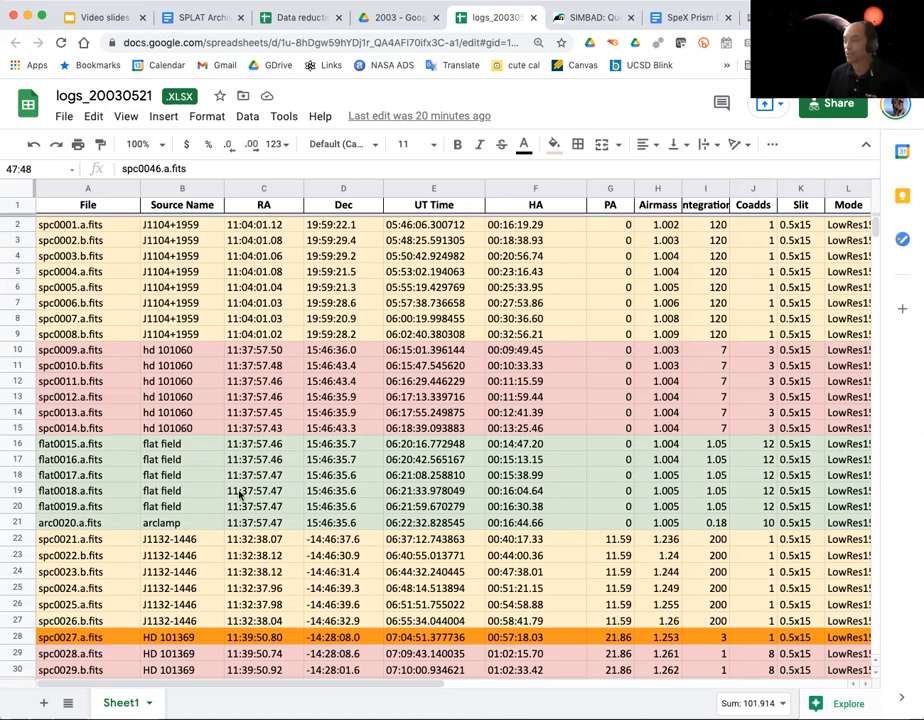
mouse_move(193, 465)
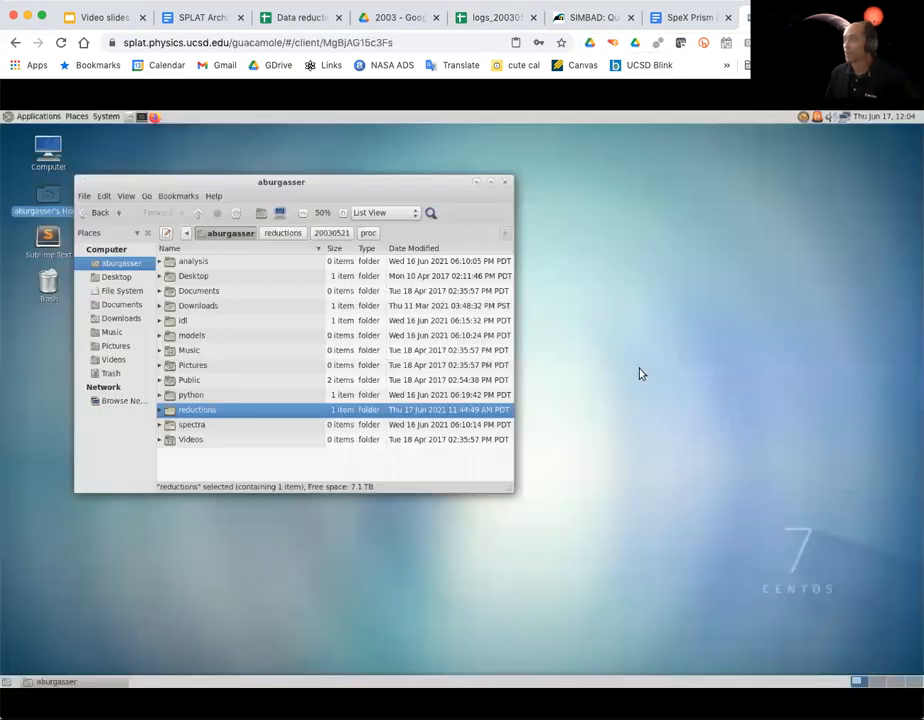
mouse_move(198, 190)
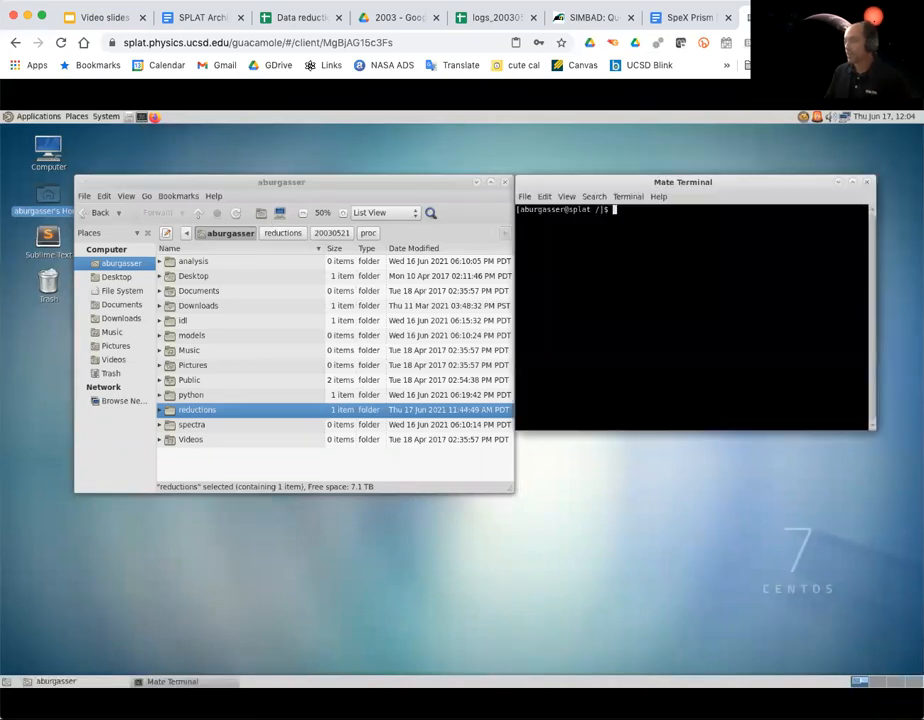
Change to reductions/20030521, start bash and IDL, and launch xspextool
type("cd")
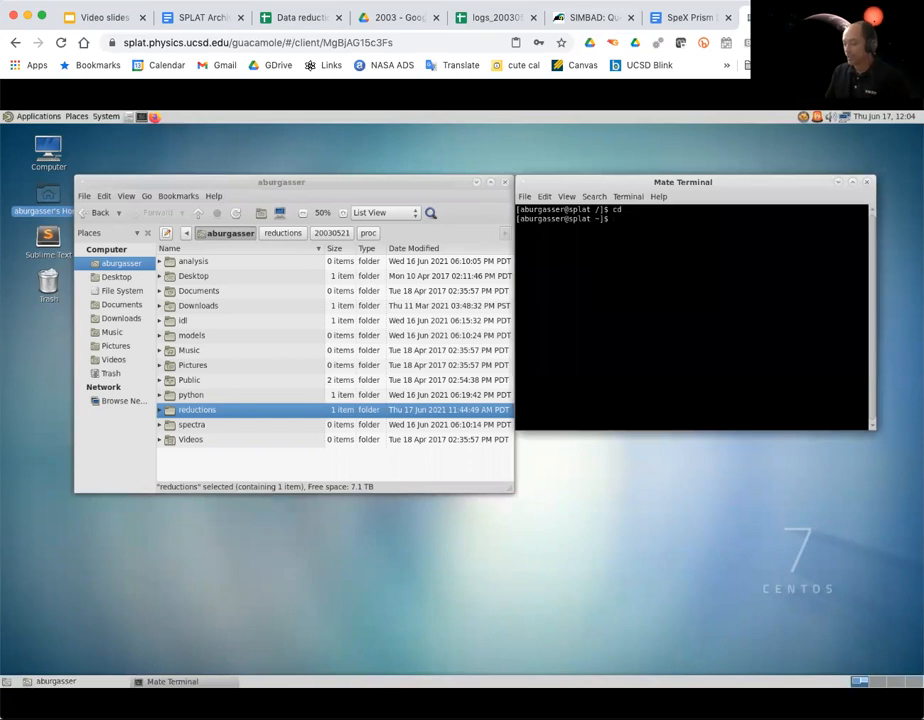
type("cd")
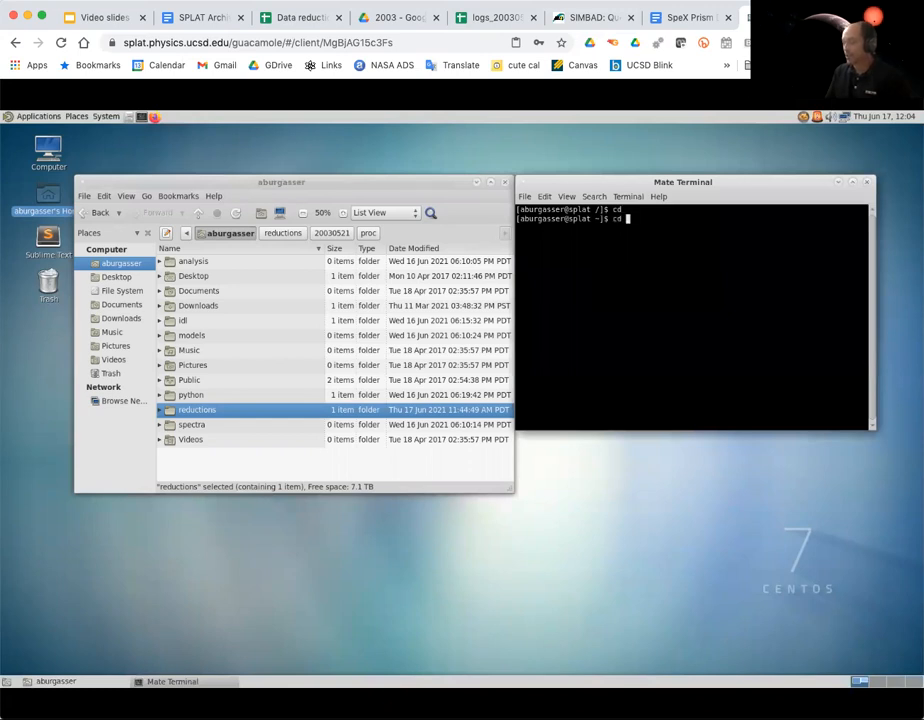
type("reductions/20030521/")
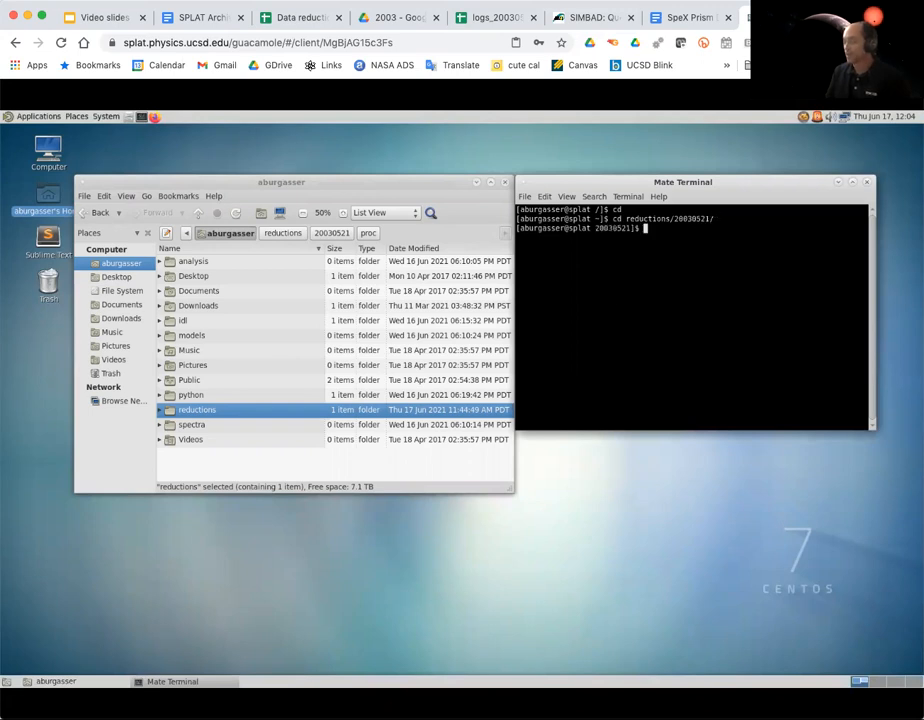
type("bash")
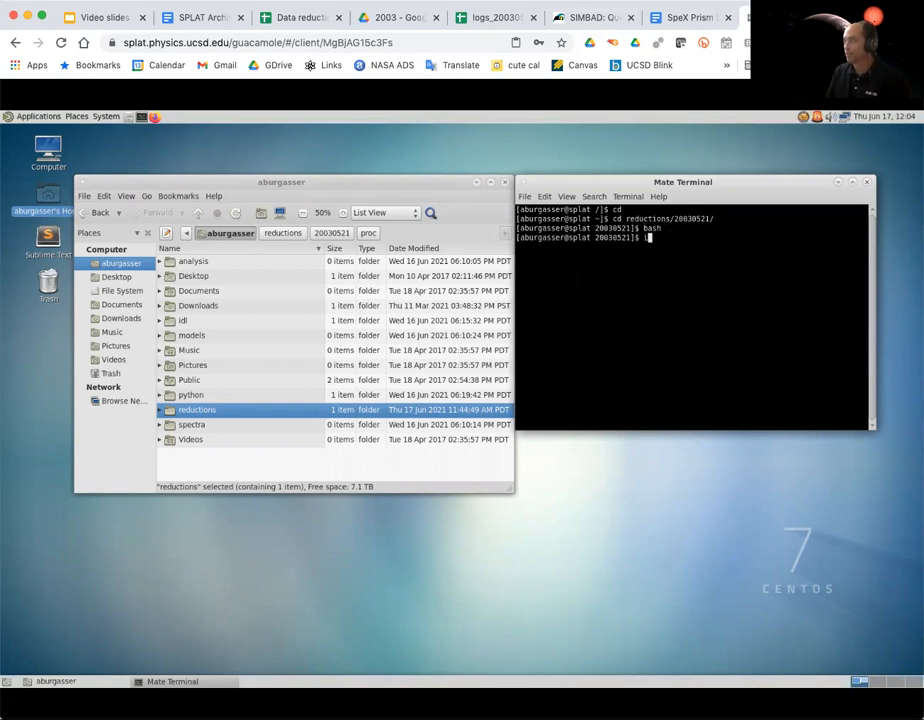
type("idl")
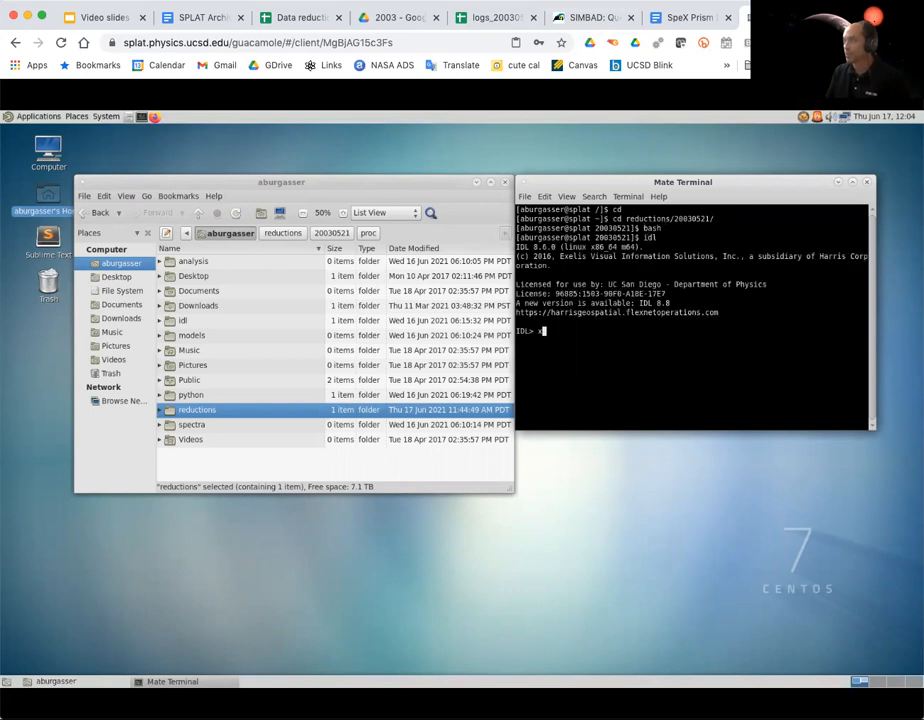
type("xspextool")
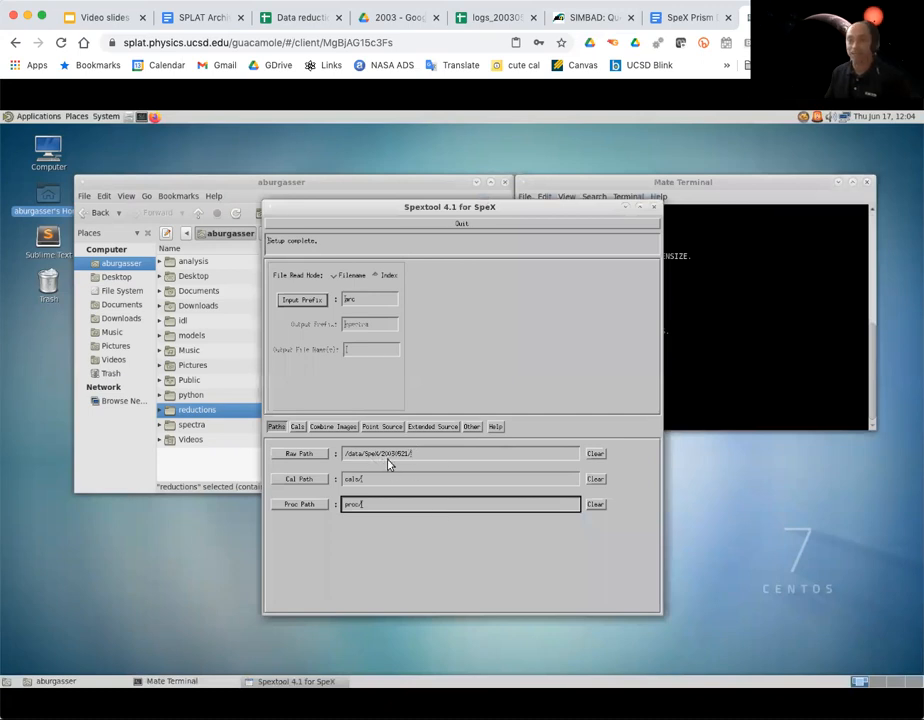
mouse_move(470, 471)
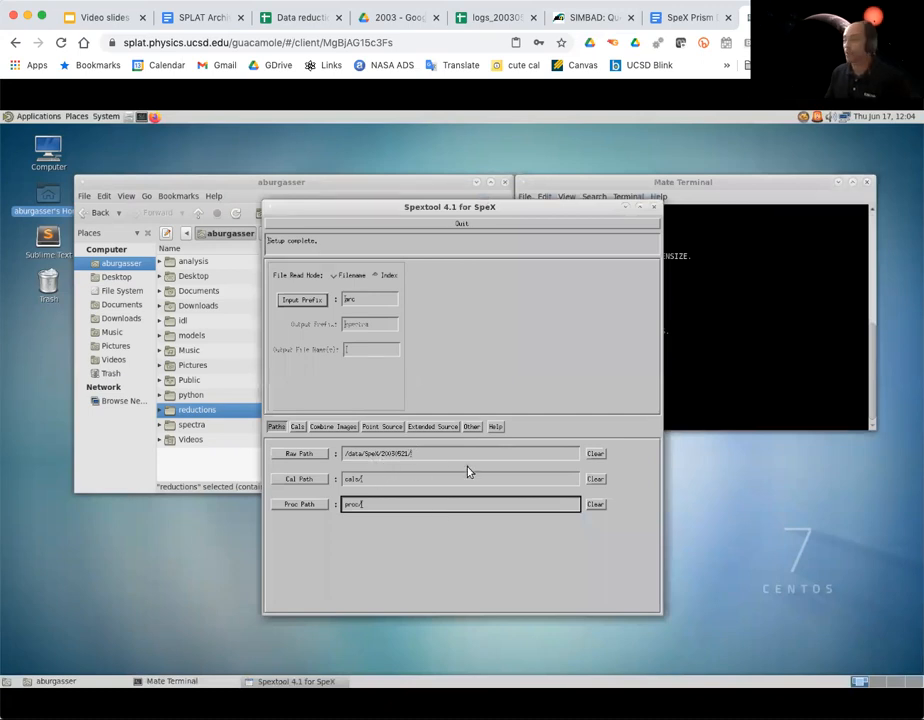
mouse_move(408, 487)
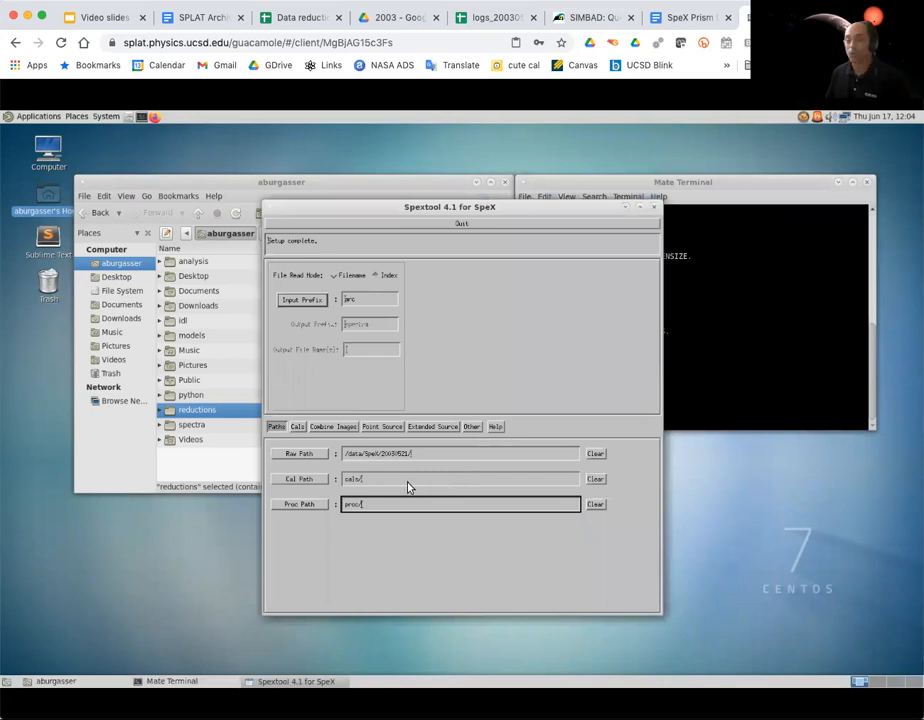
mouse_move(375, 430)
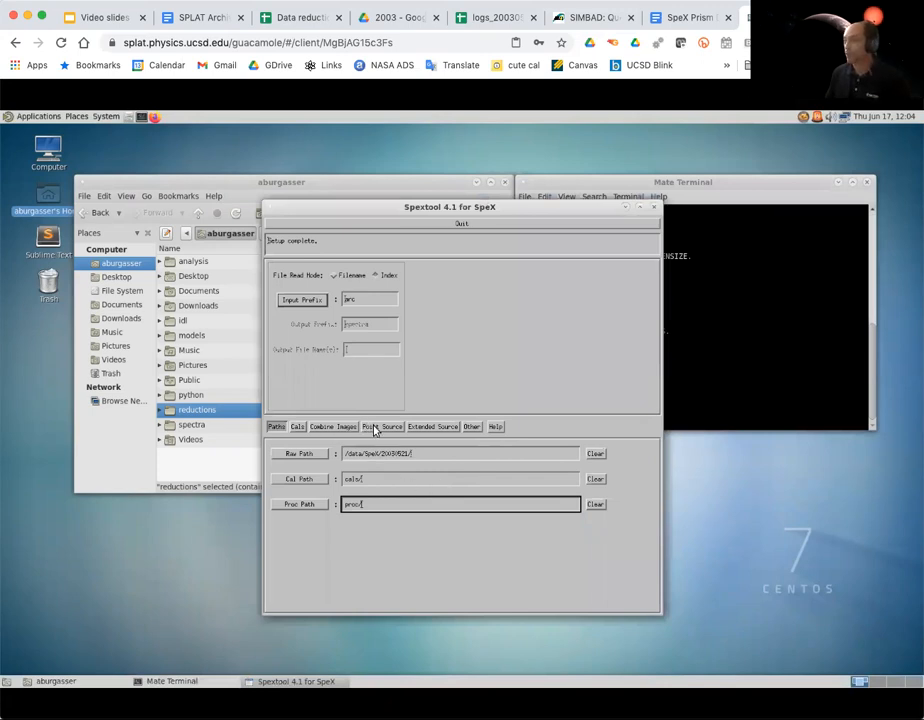
Show Spextool's Point Source panel with aperture, order, tracing and extraction settings
left_click(381, 427)
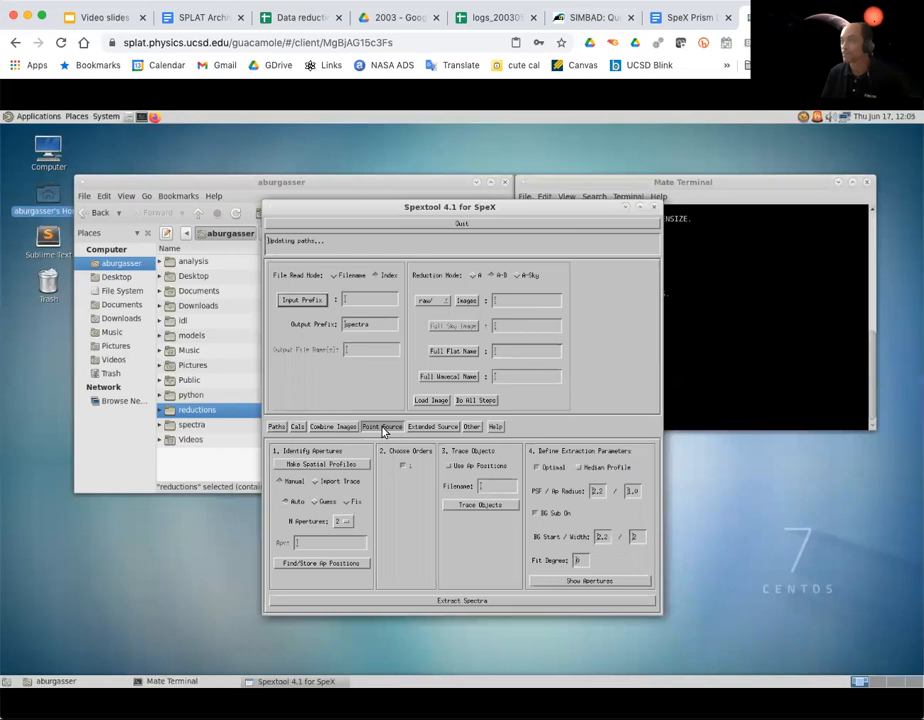
mouse_move(407, 355)
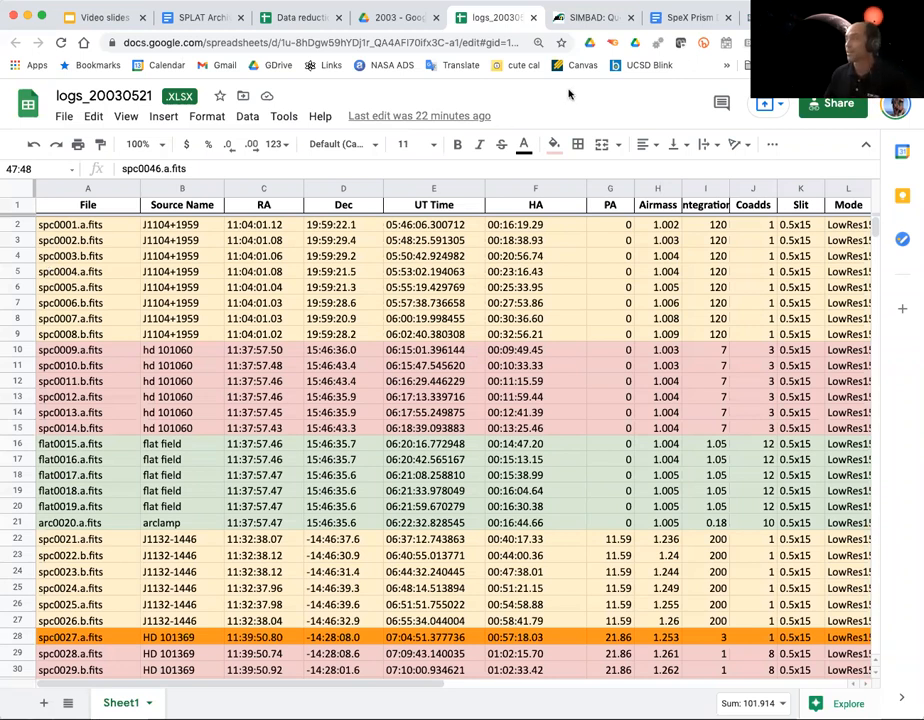
Set the input prefix to spc, move to the output prefix, and check the observing log
left_click(490, 17)
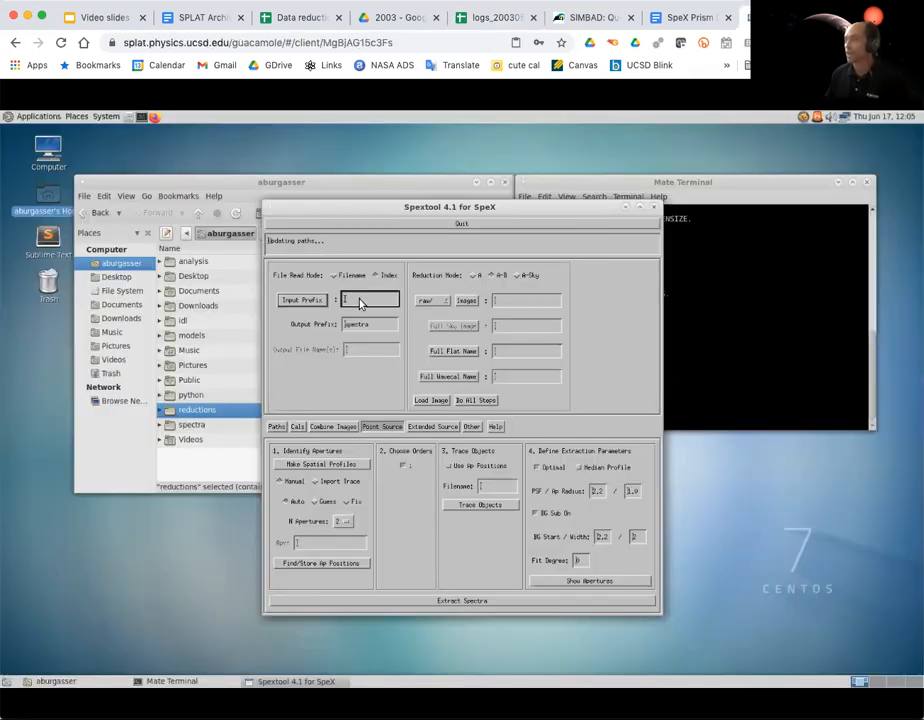
type("spd")
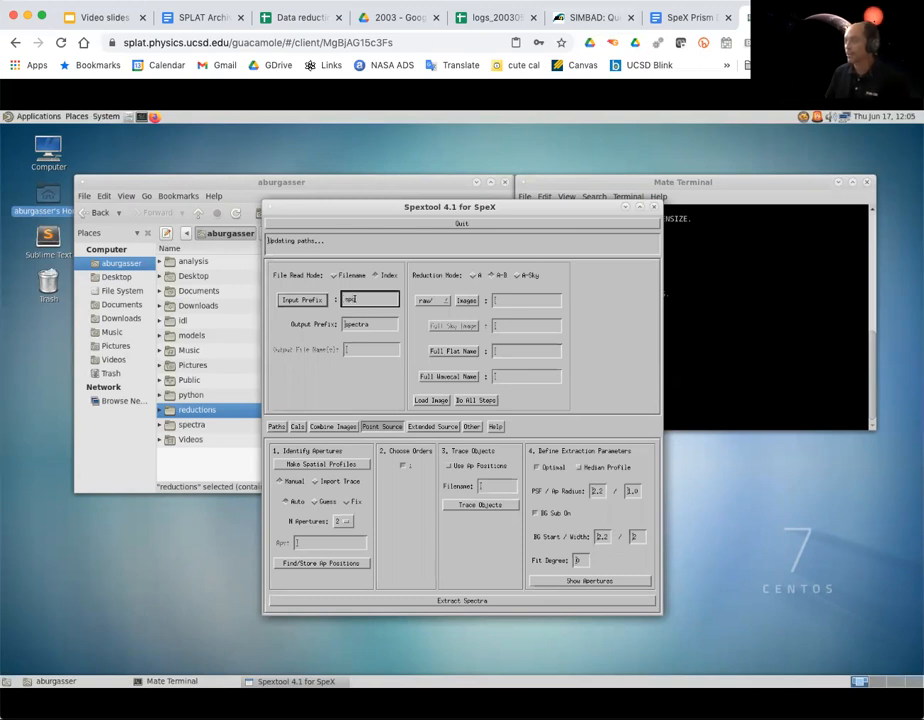
left_click(370, 323)
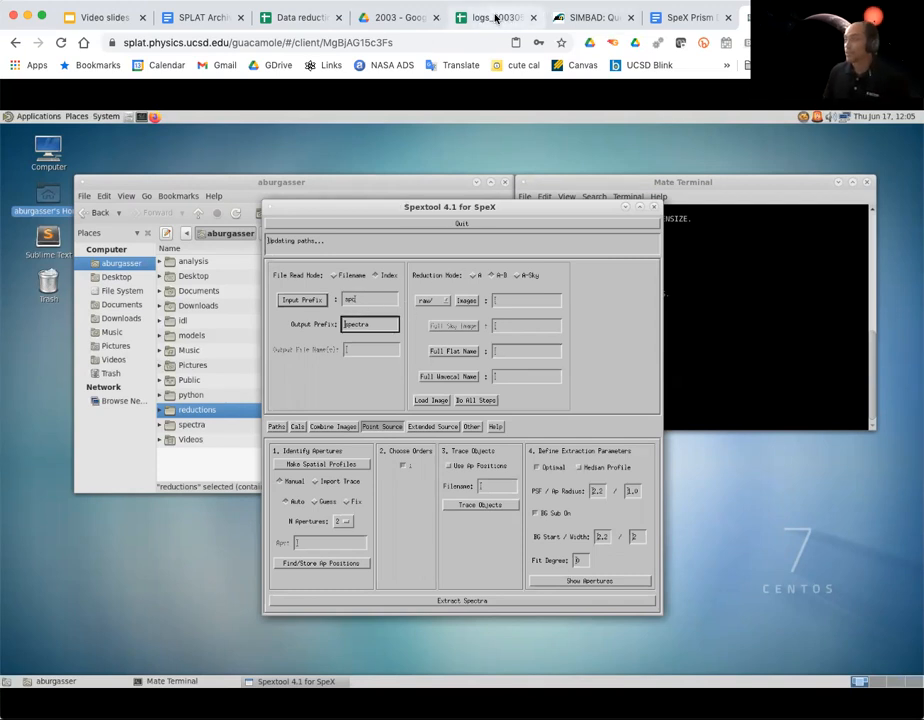
left_click(490, 18)
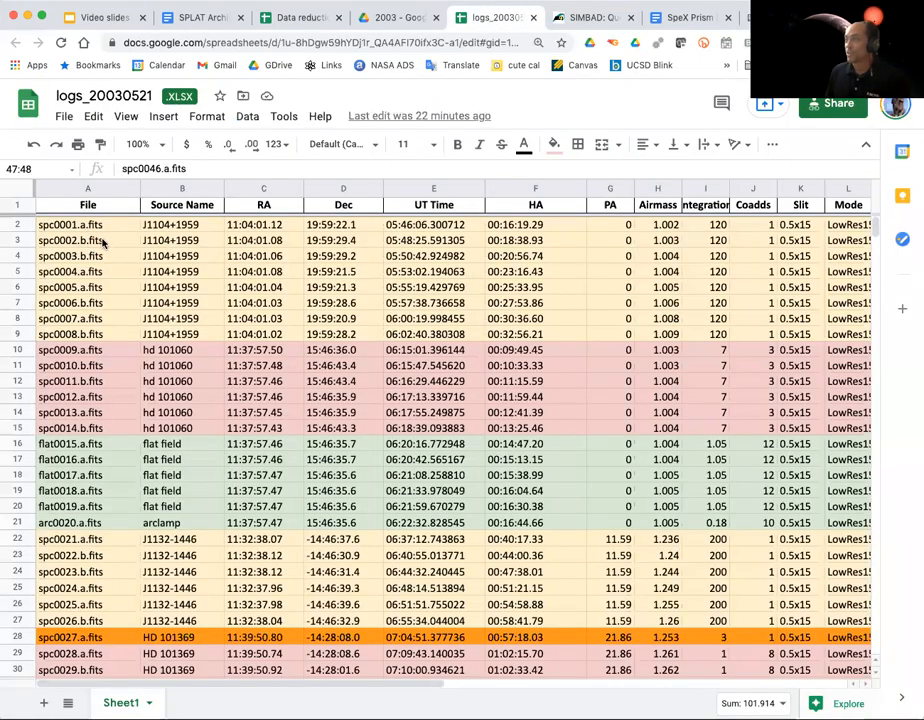
mouse_move(80, 225)
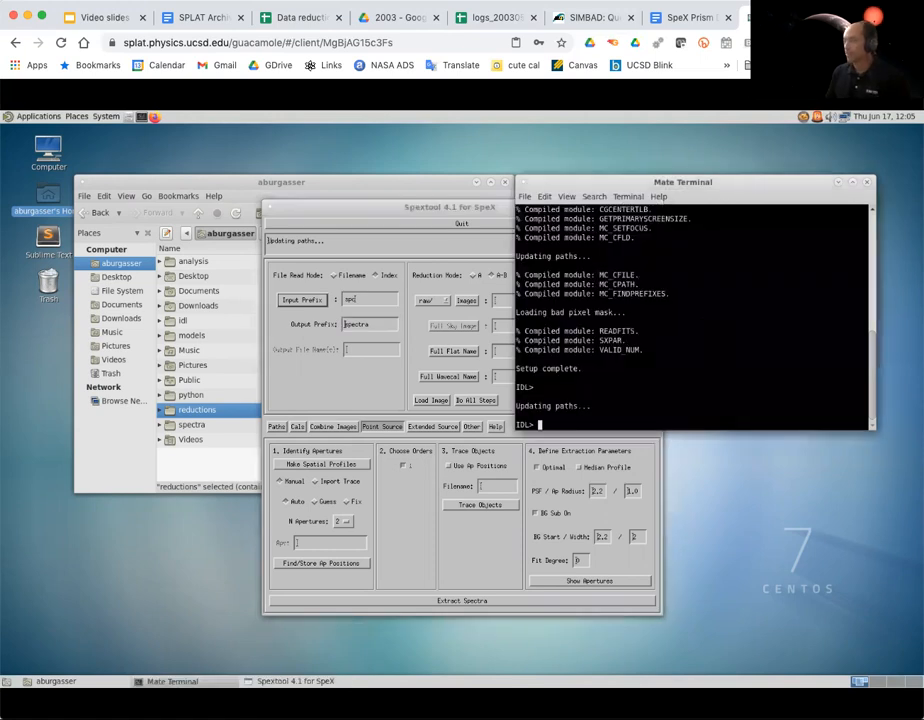
Start Ximgtool from the IDL prompt and bring up its LoadFITS file chooser
type("ximg")
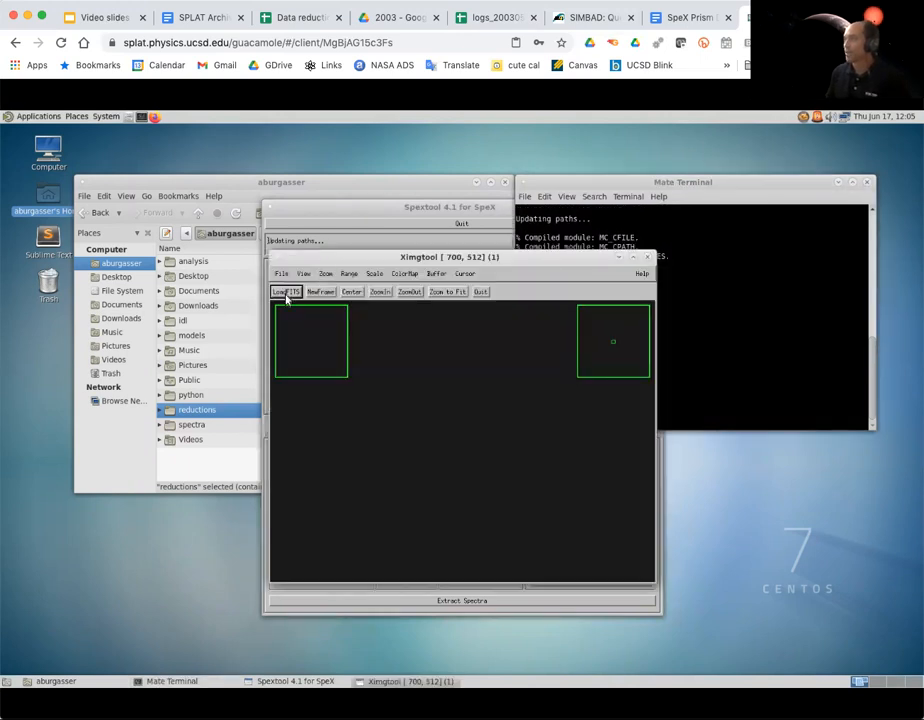
left_click(286, 291)
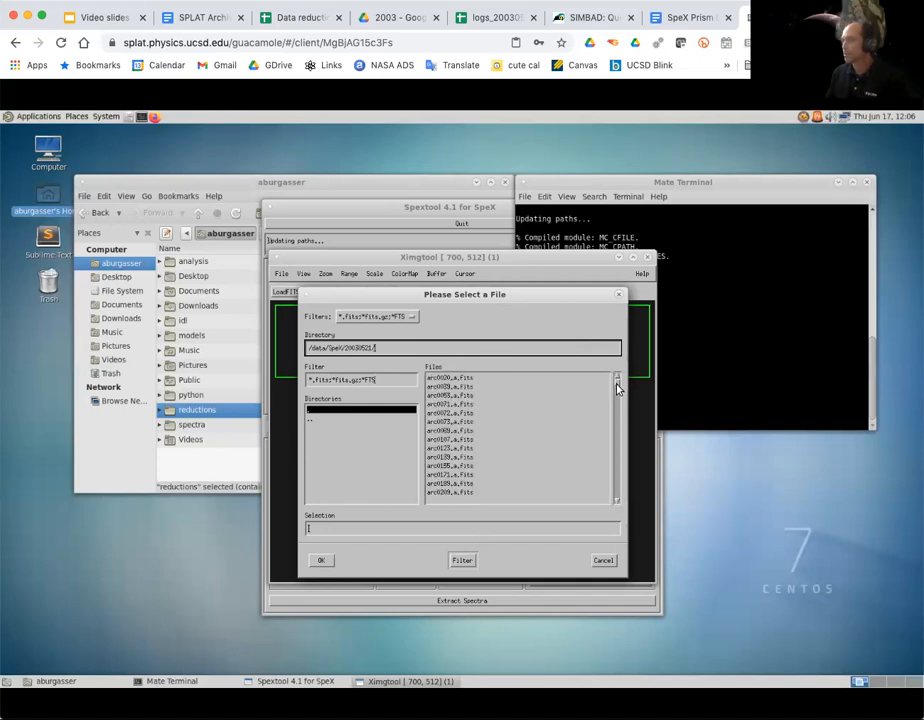
Select spc0001.a.fits from the Files list and load it into Ximgtool
left_click(617, 405)
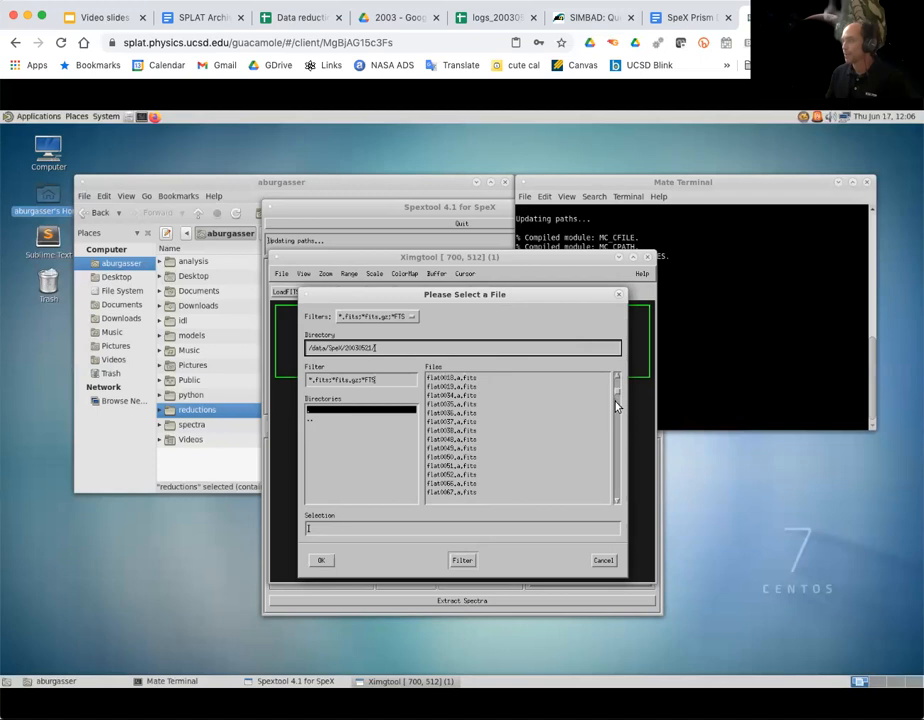
scroll("down", 3)
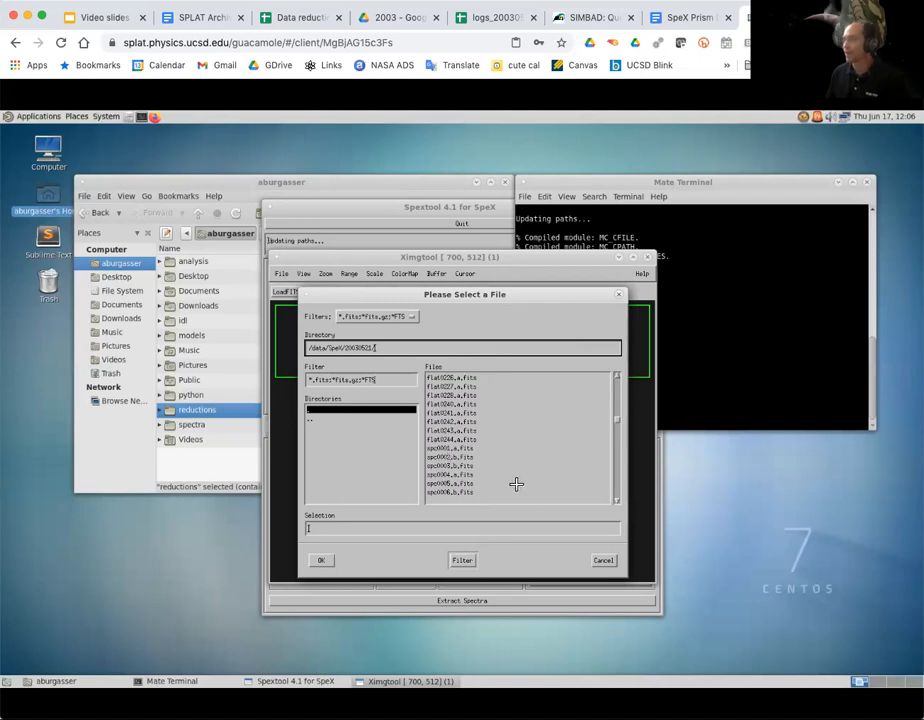
left_click(321, 560)
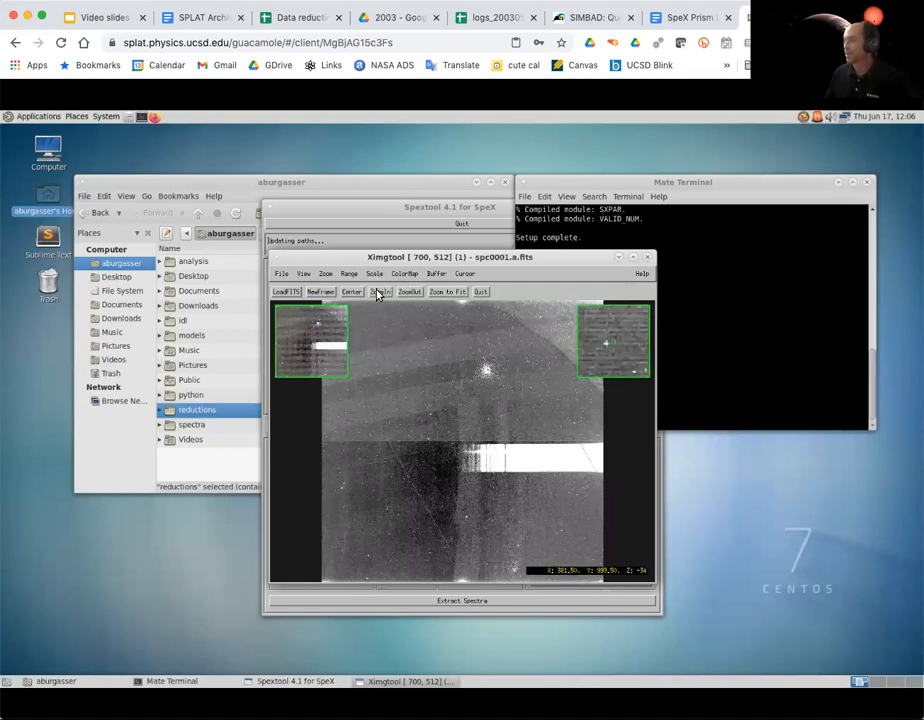
left_click(349, 273)
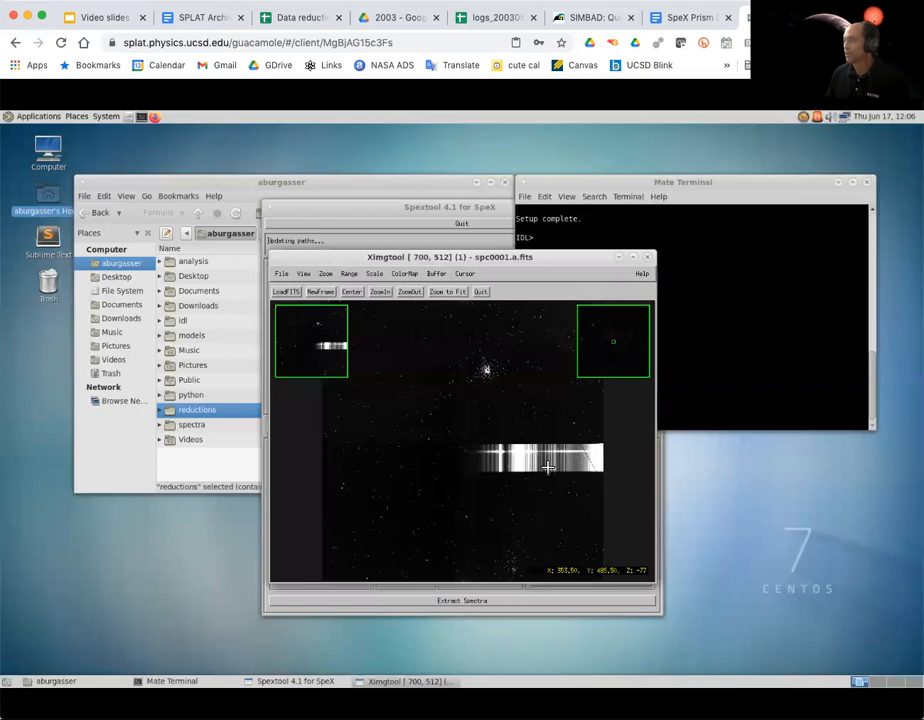
mouse_move(513, 520)
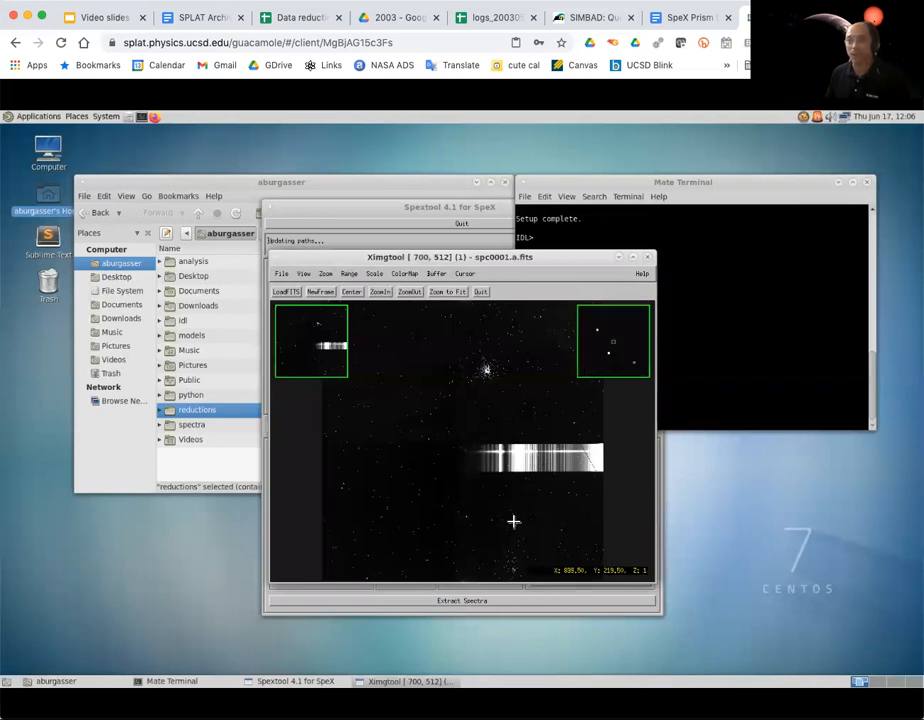
mouse_move(498, 527)
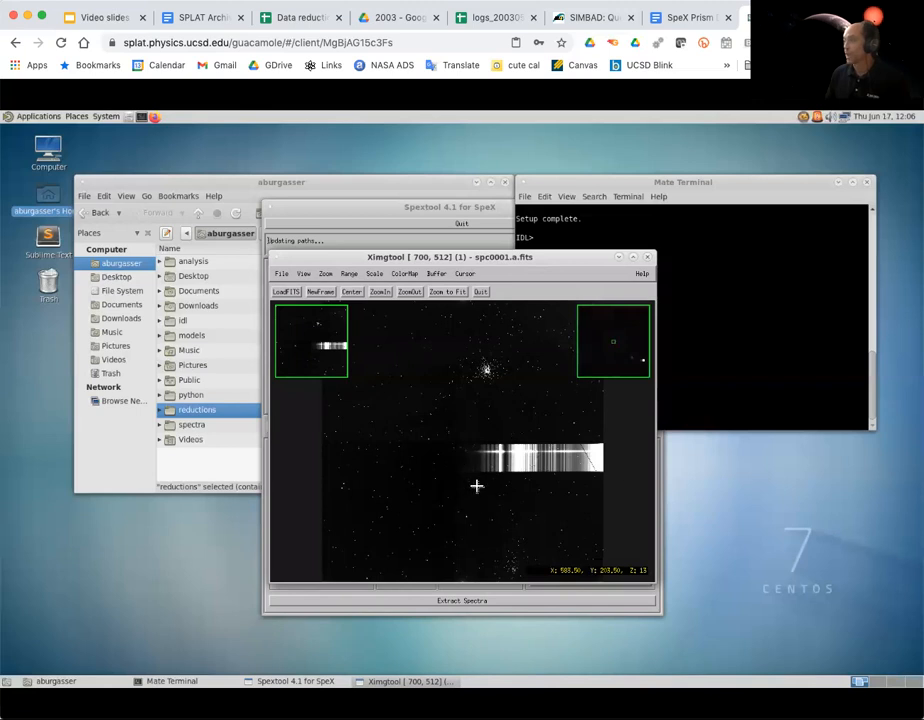
mouse_move(529, 498)
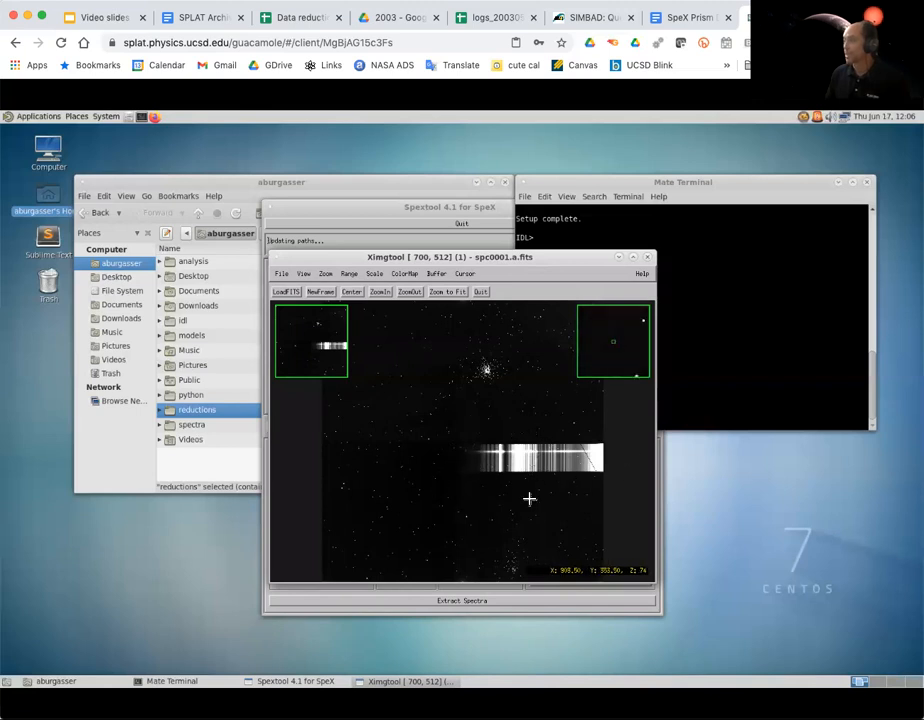
mouse_move(595, 489)
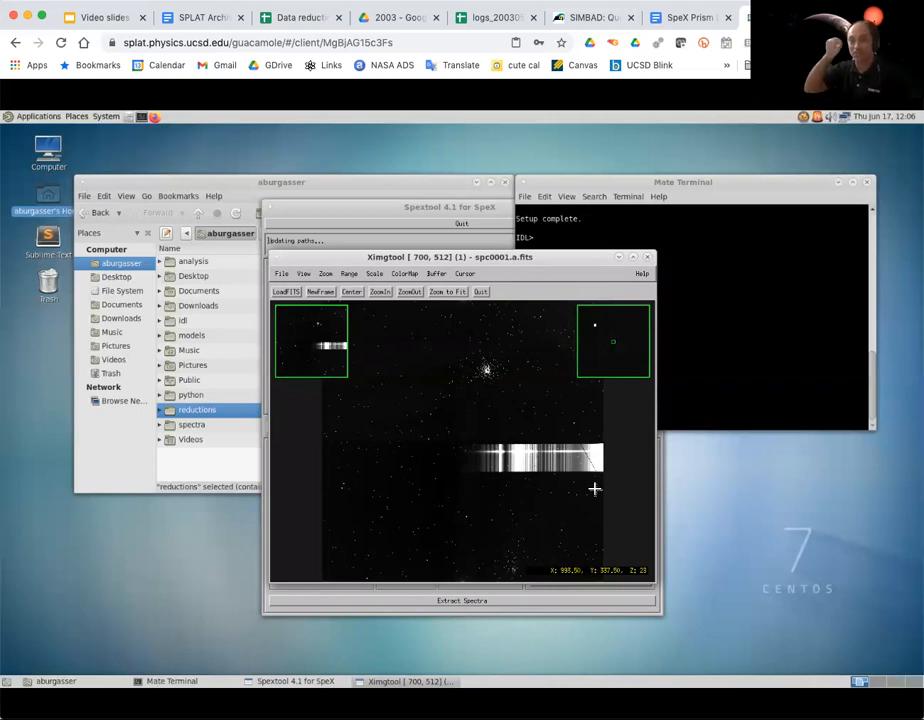
mouse_move(552, 482)
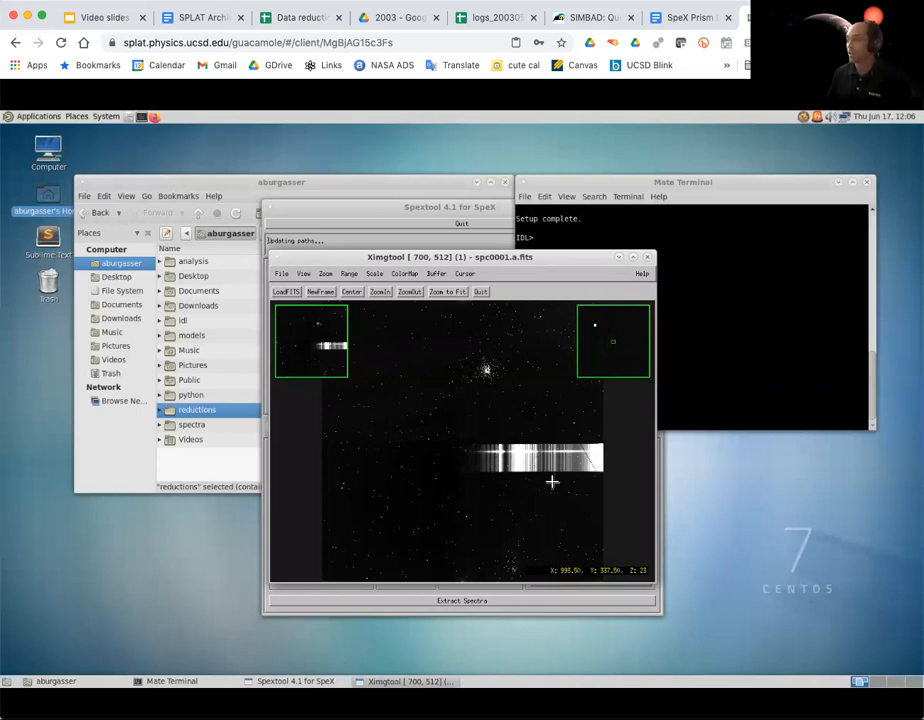
mouse_move(535, 476)
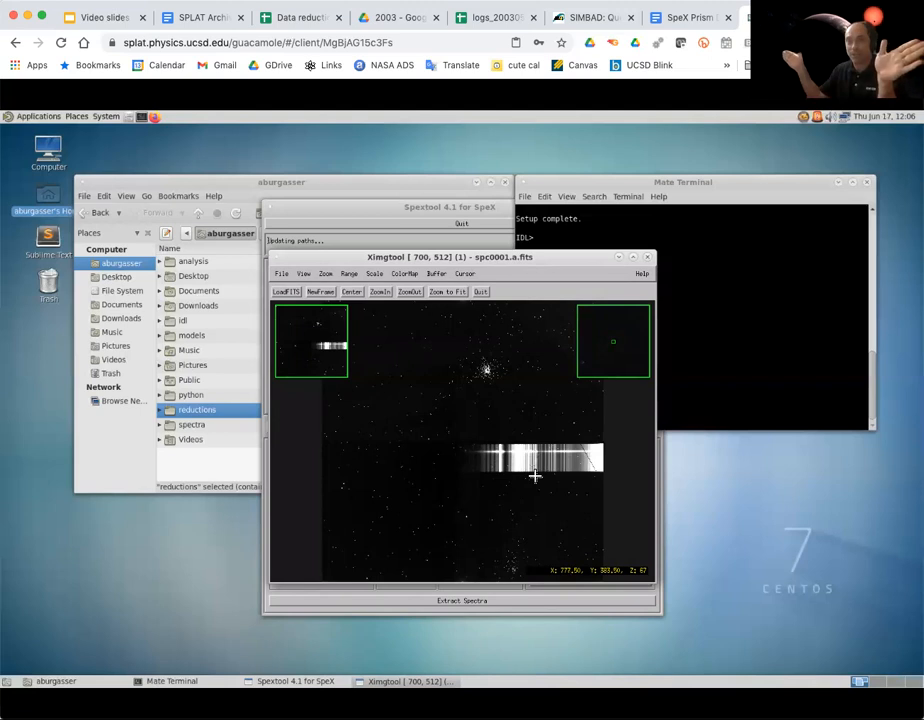
mouse_move(477, 453)
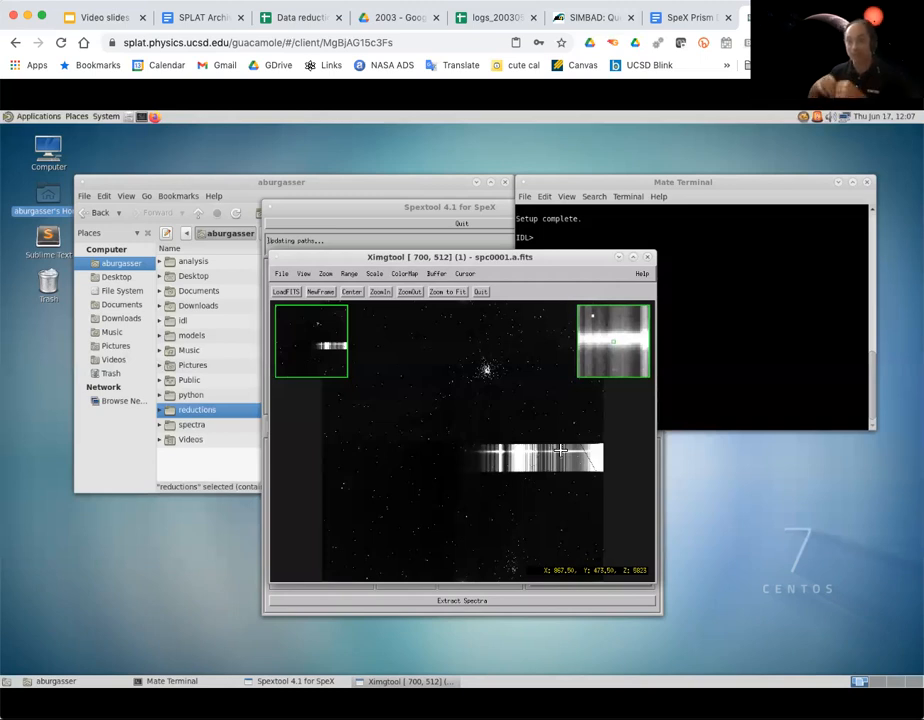
mouse_move(478, 470)
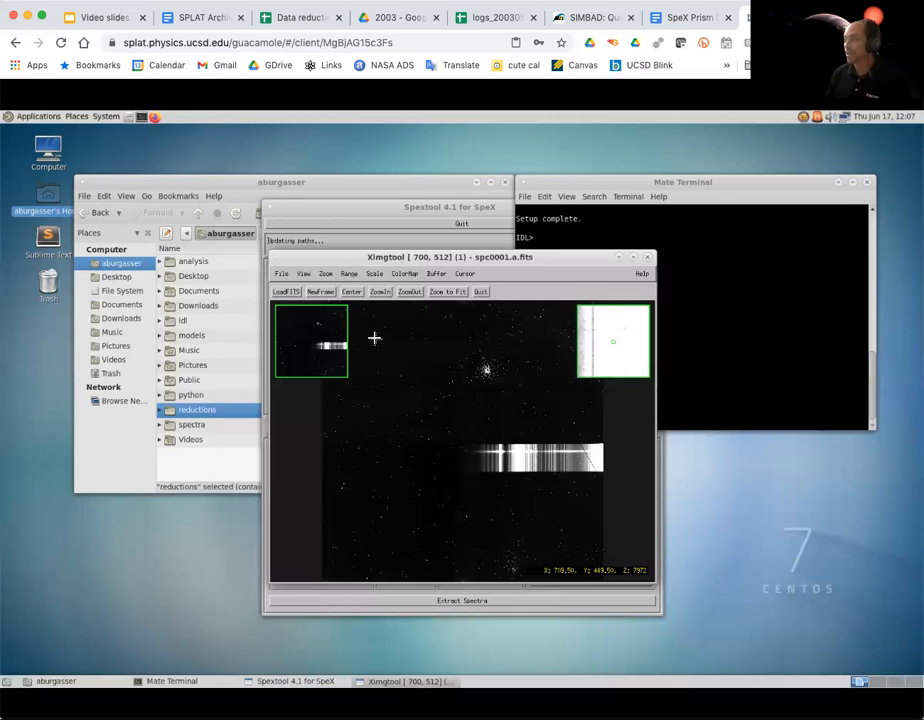
Load spc0002.b.fits into Ximgtool, then quit the viewer
left_click(286, 291)
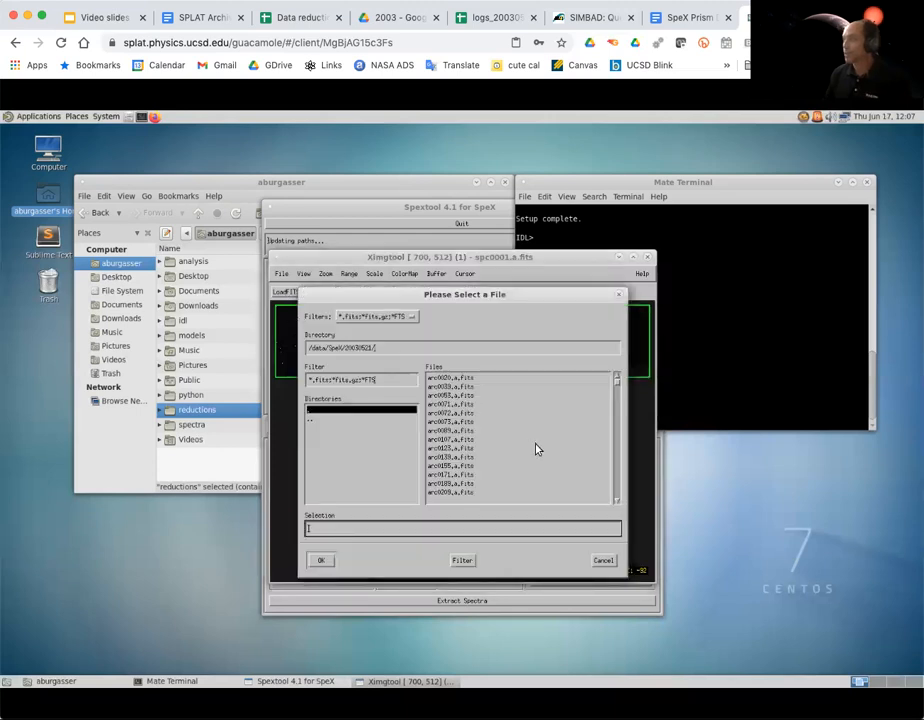
mouse_move(618, 486)
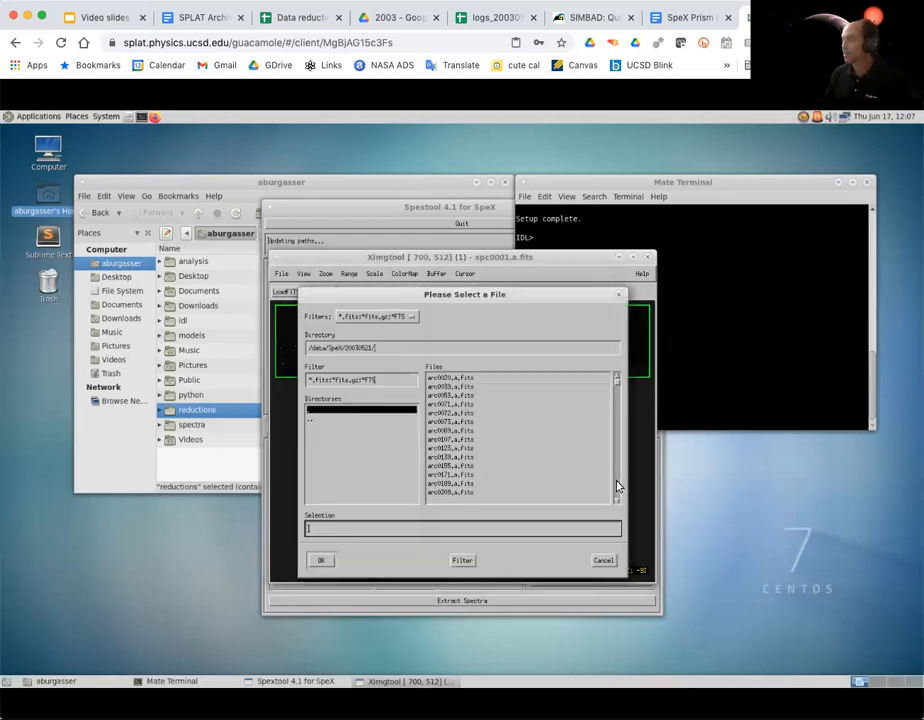
scroll("down", 3)
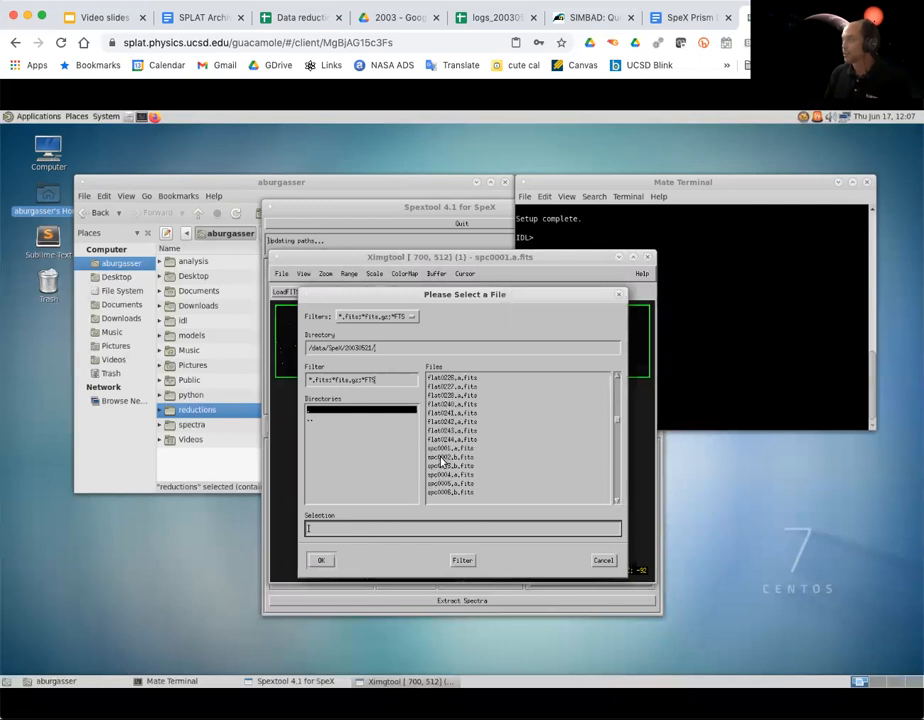
left_click(451, 457)
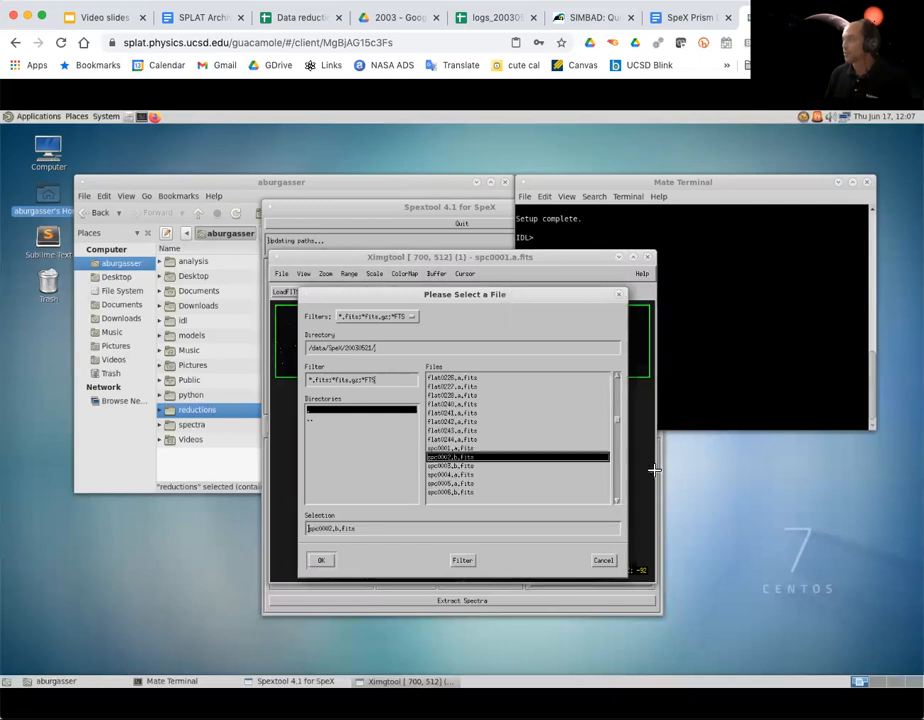
left_click(321, 560)
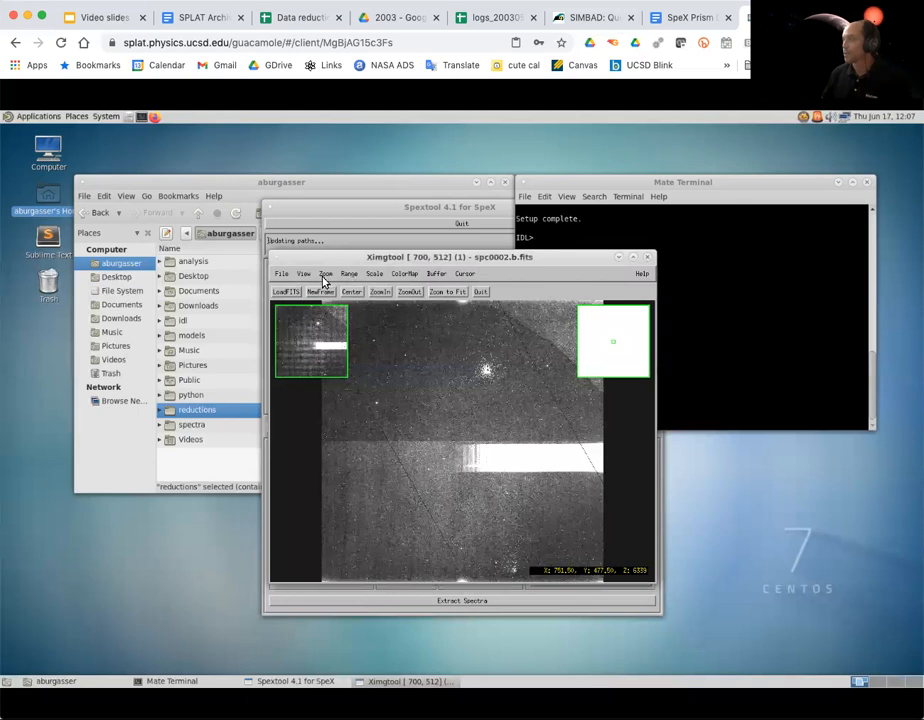
left_click(349, 273)
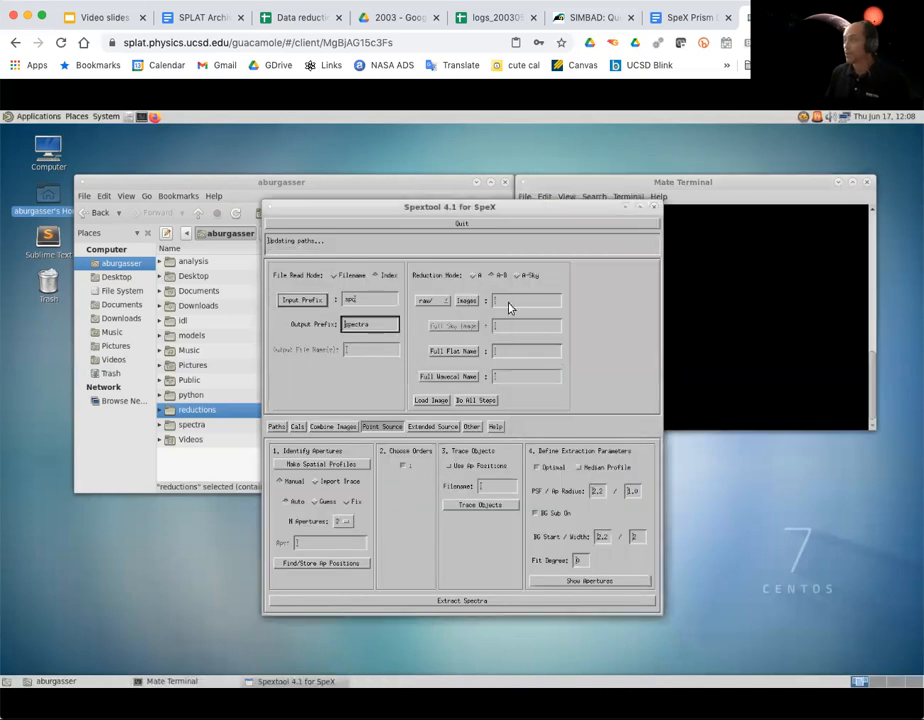
Enter images 1-2 and select flat15-19.fits and the wavecal20 calibration file
left_click(527, 300)
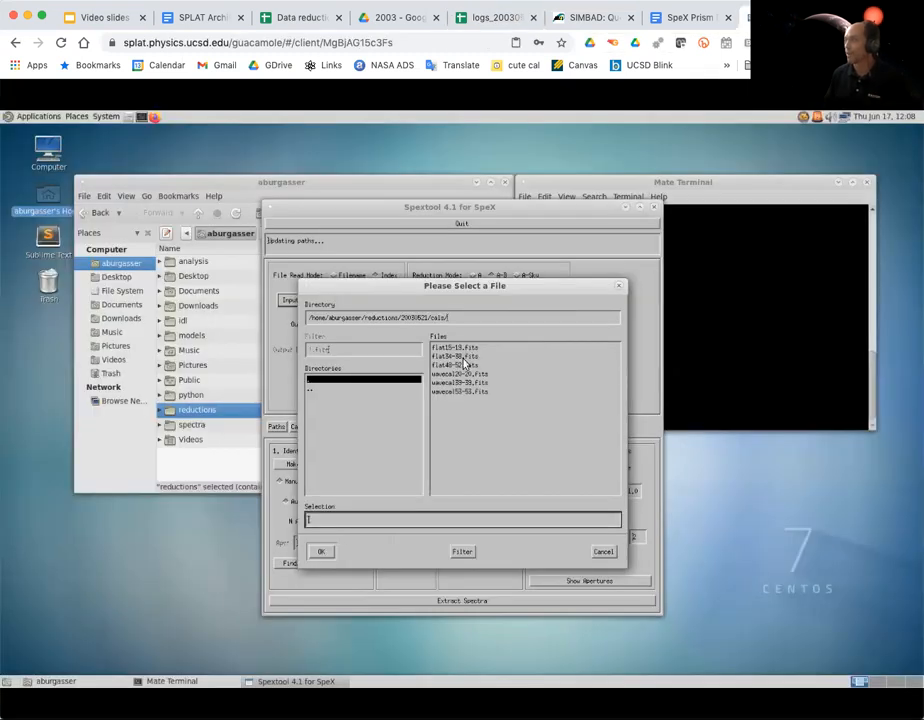
left_click(321, 551)
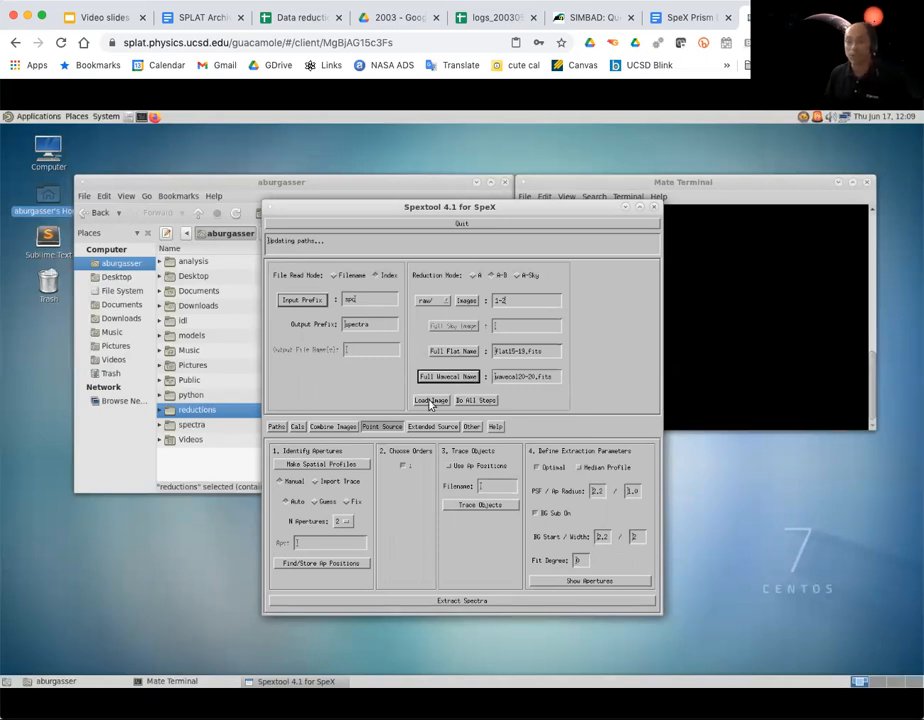
Load the spc0001.a / spc0002.b A-B pair and display its flux frame in Ximgtool
left_click(429, 400)
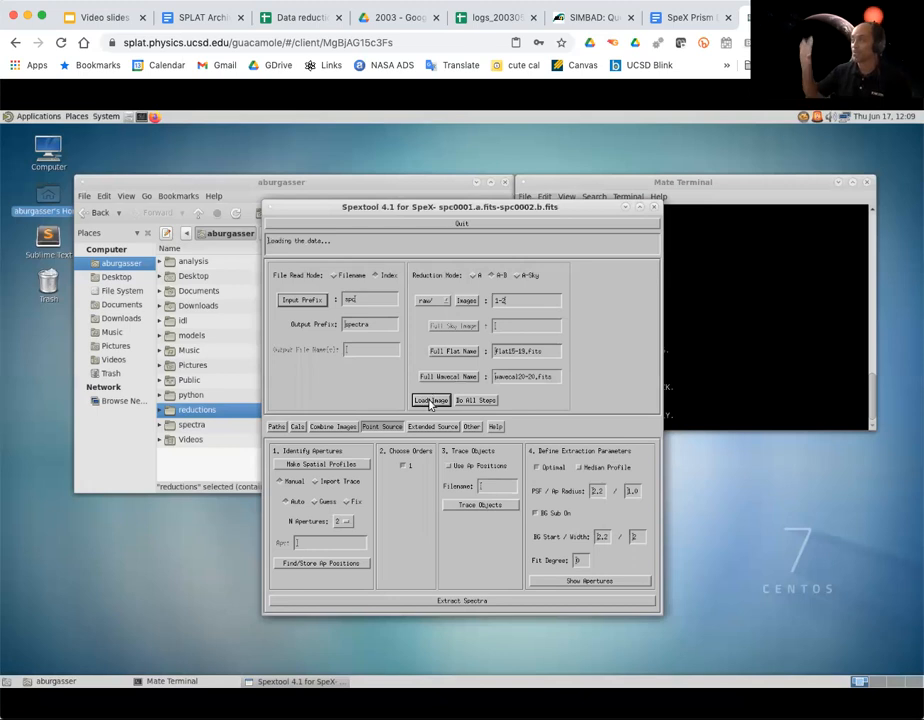
left_click(429, 400)
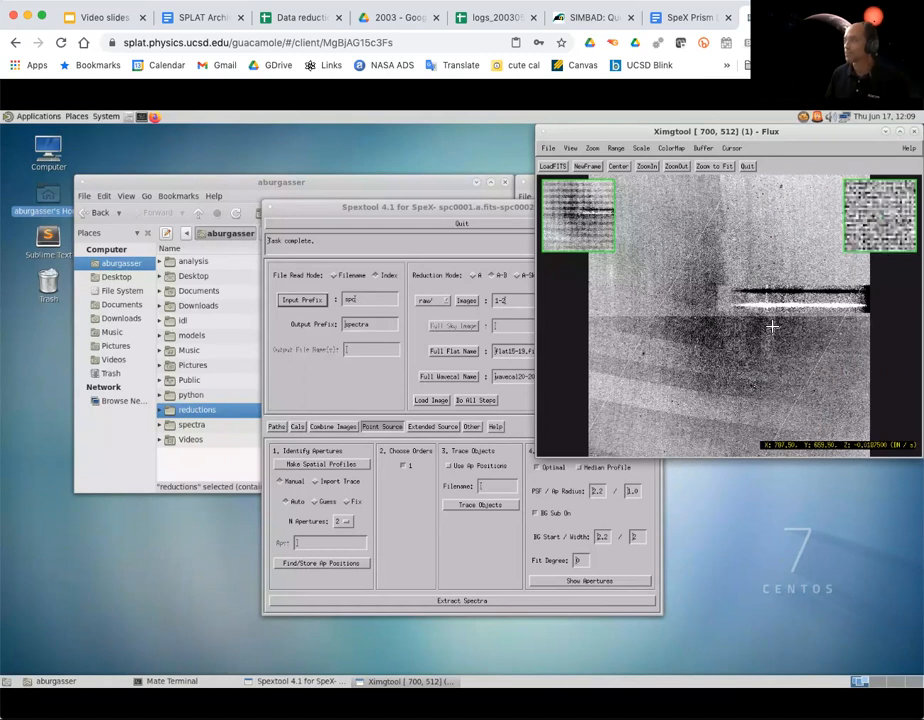
mouse_move(687, 400)
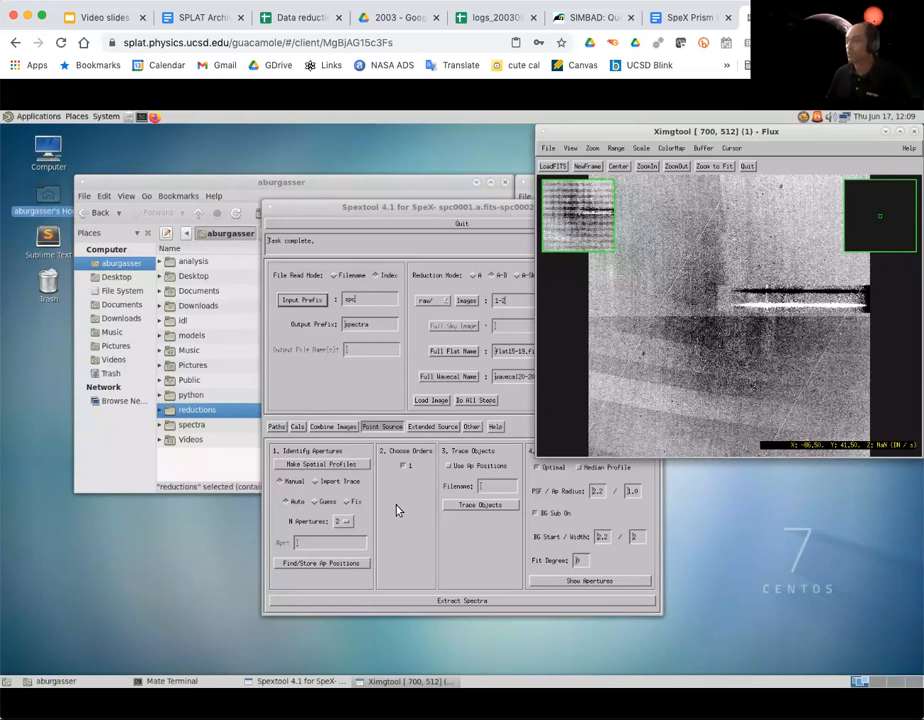
Make spatial profiles and guess apertures at order 01's positive and negative peaks
left_click(321, 463)
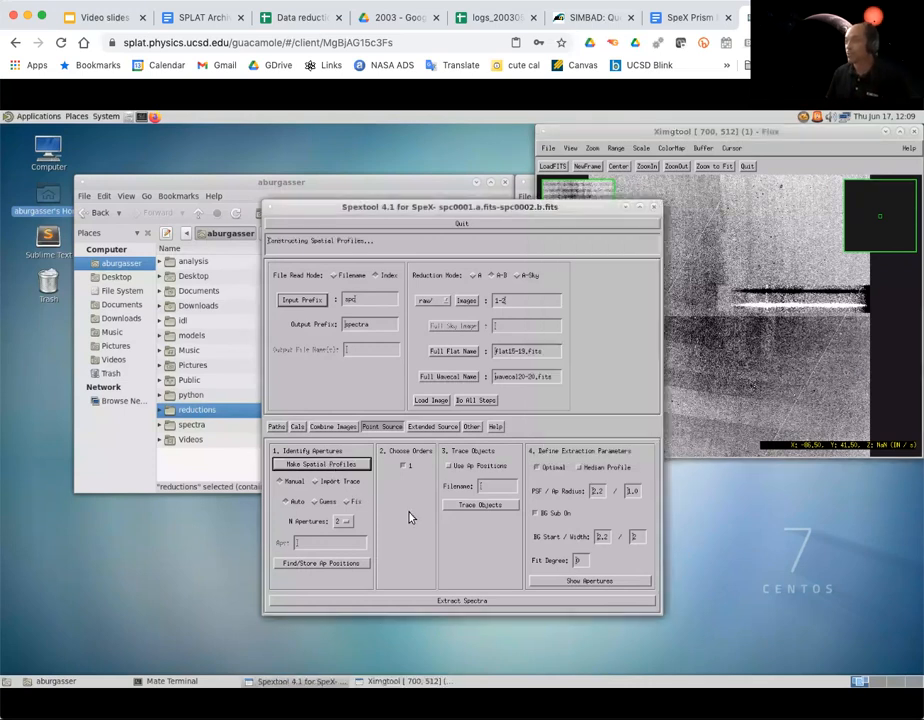
left_click(321, 463)
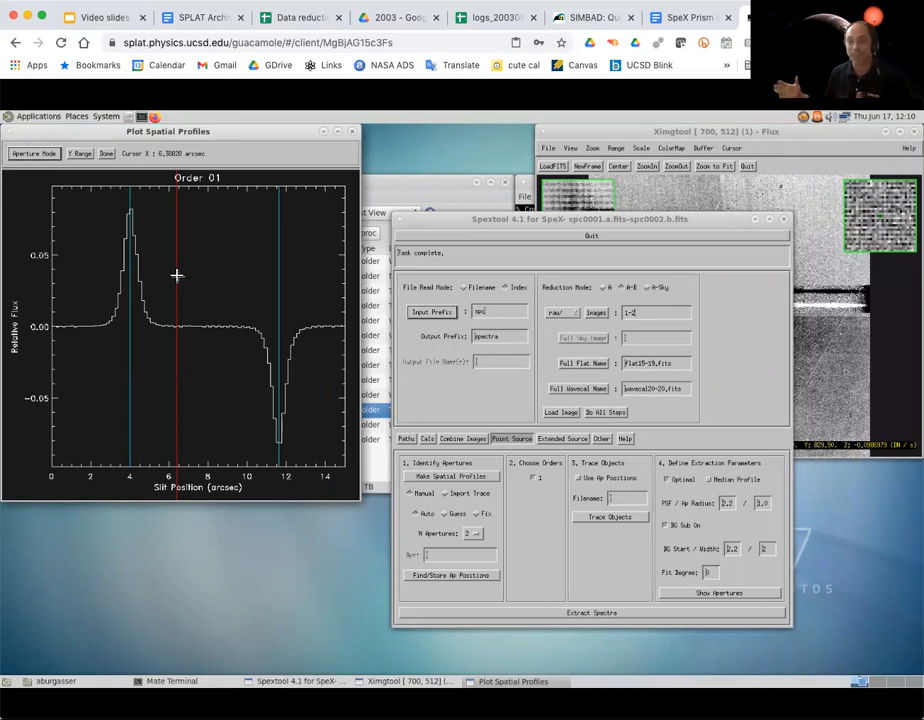
mouse_move(348, 357)
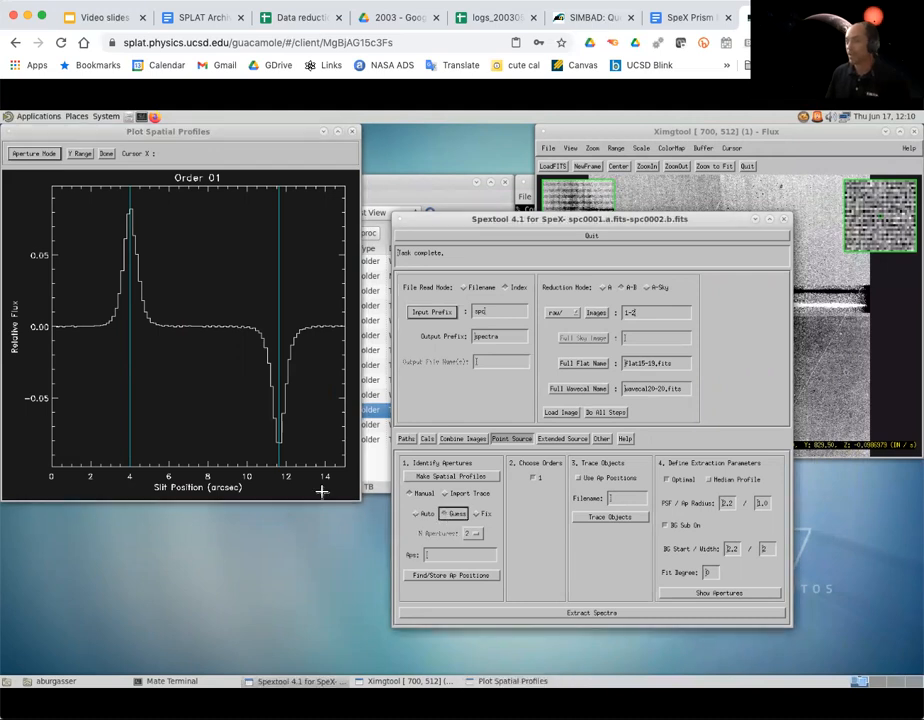
mouse_move(158, 335)
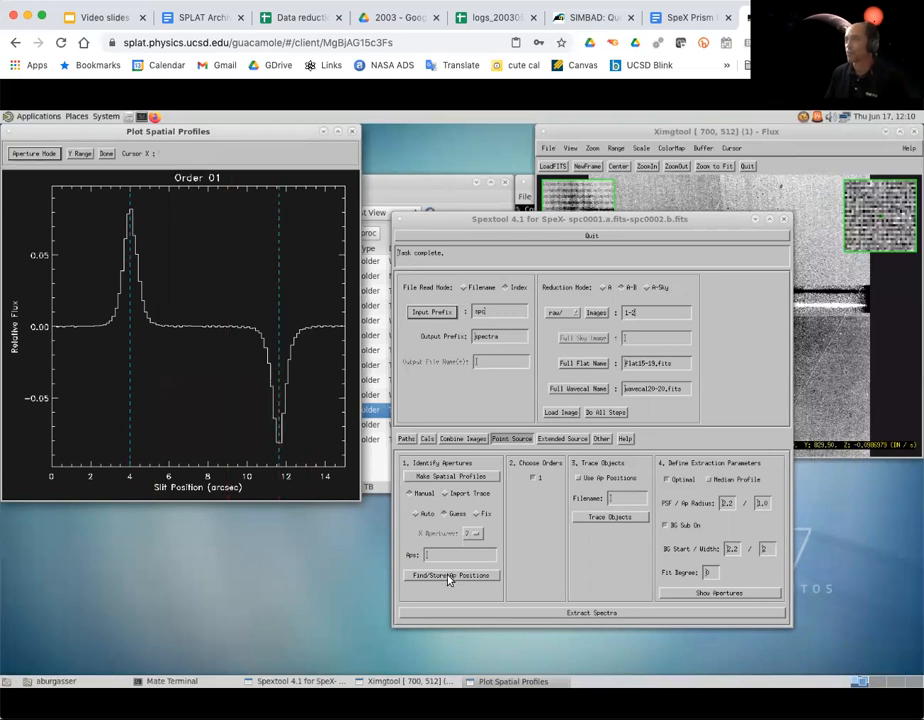
Find and store the A and B aperture positions at order 01's peaks
left_click(450, 575)
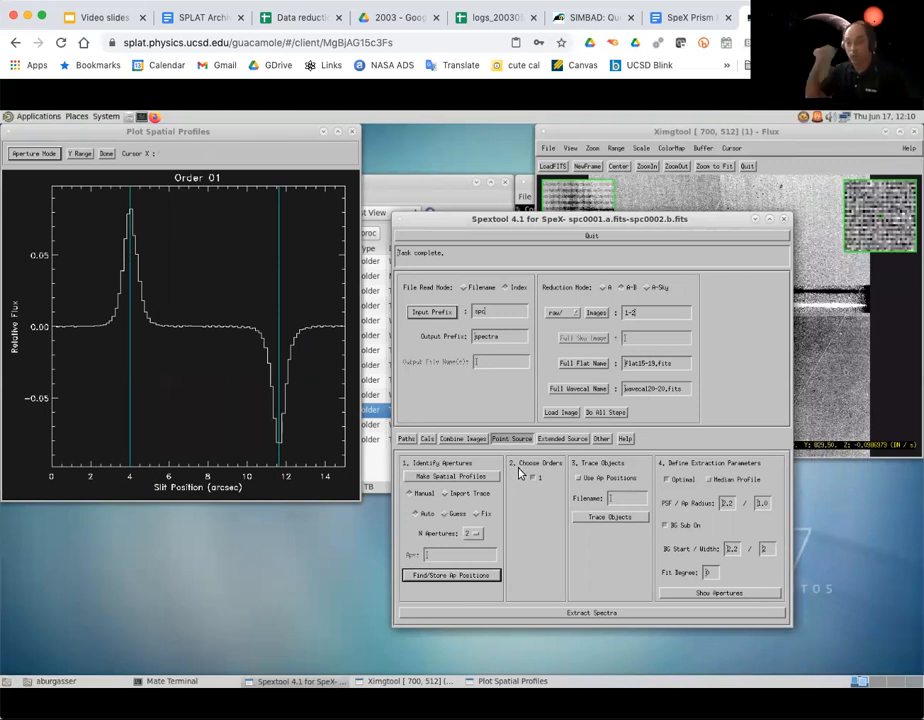
mouse_move(535, 488)
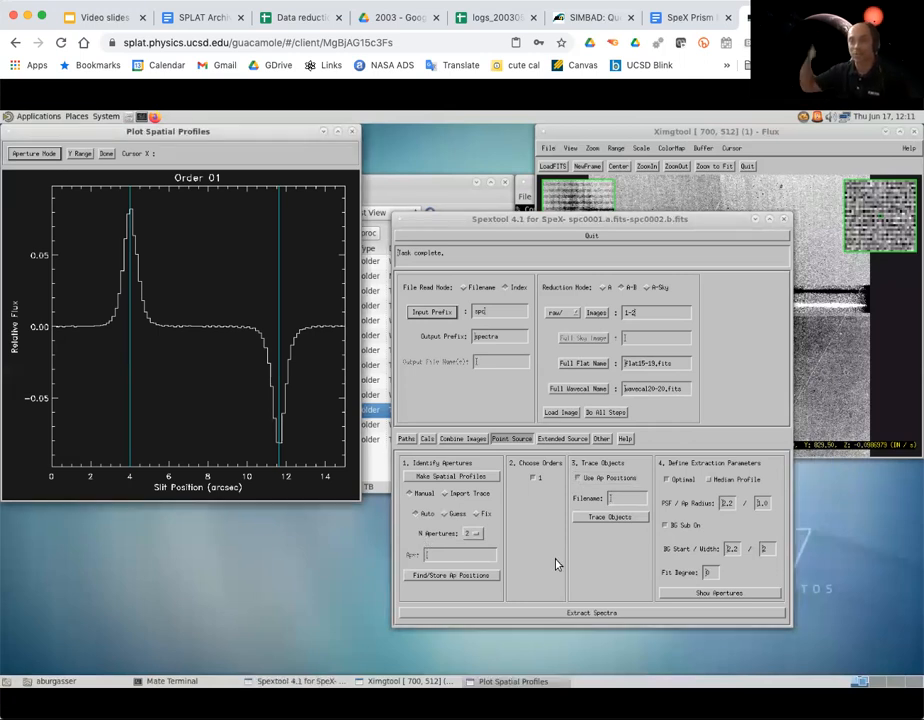
mouse_move(600, 523)
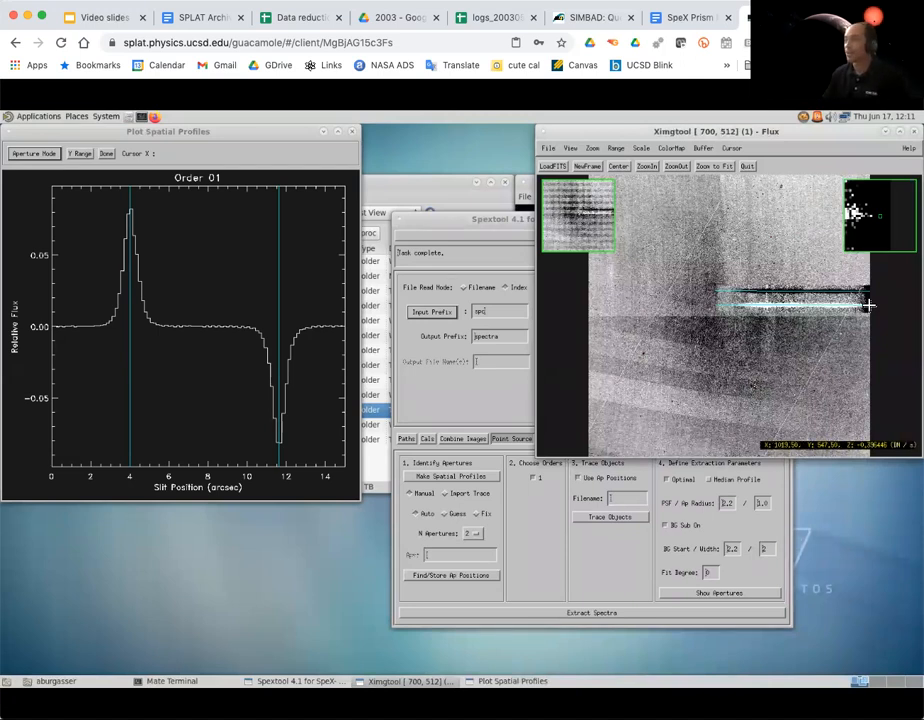
mouse_move(770, 382)
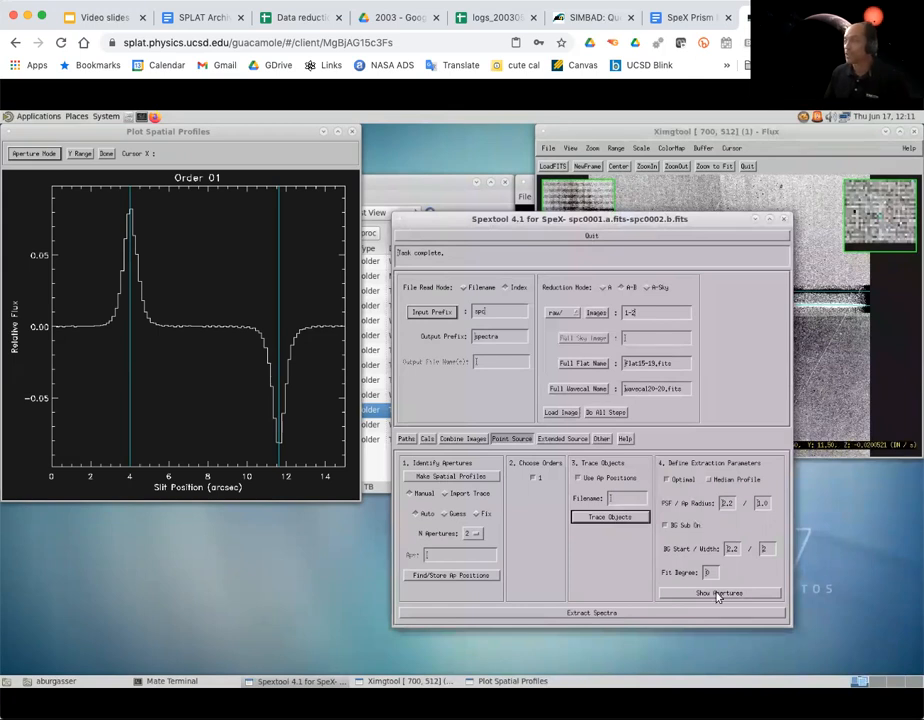
left_click(719, 593)
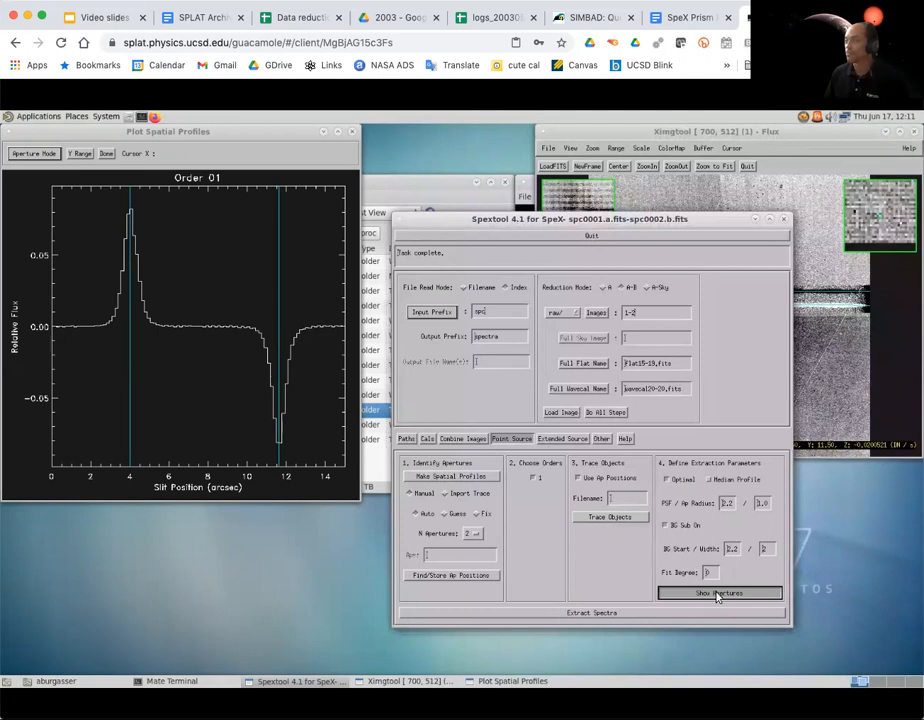
left_click(719, 592)
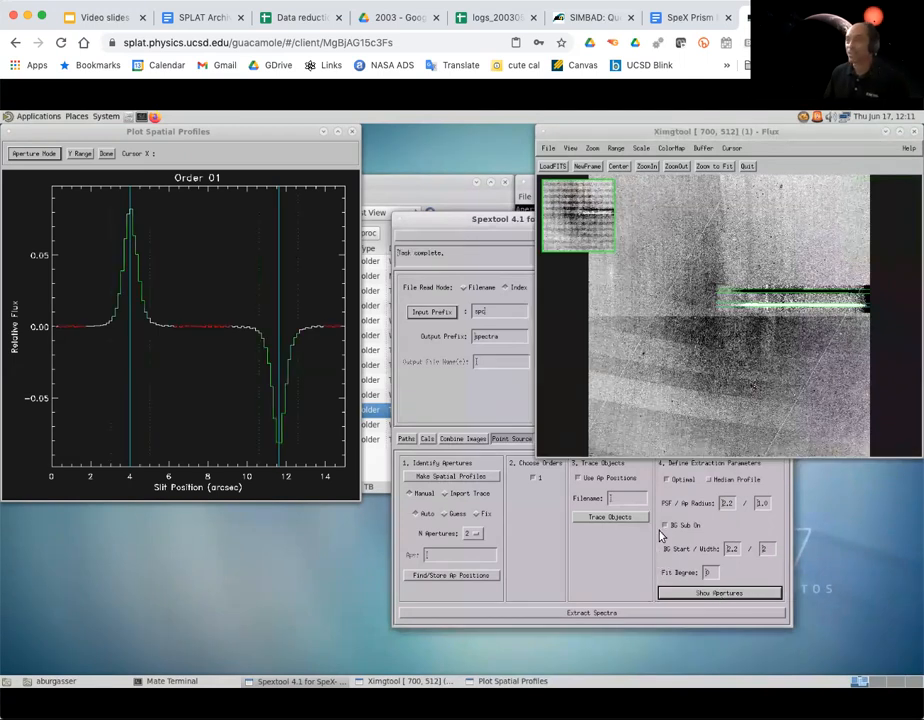
mouse_move(711, 289)
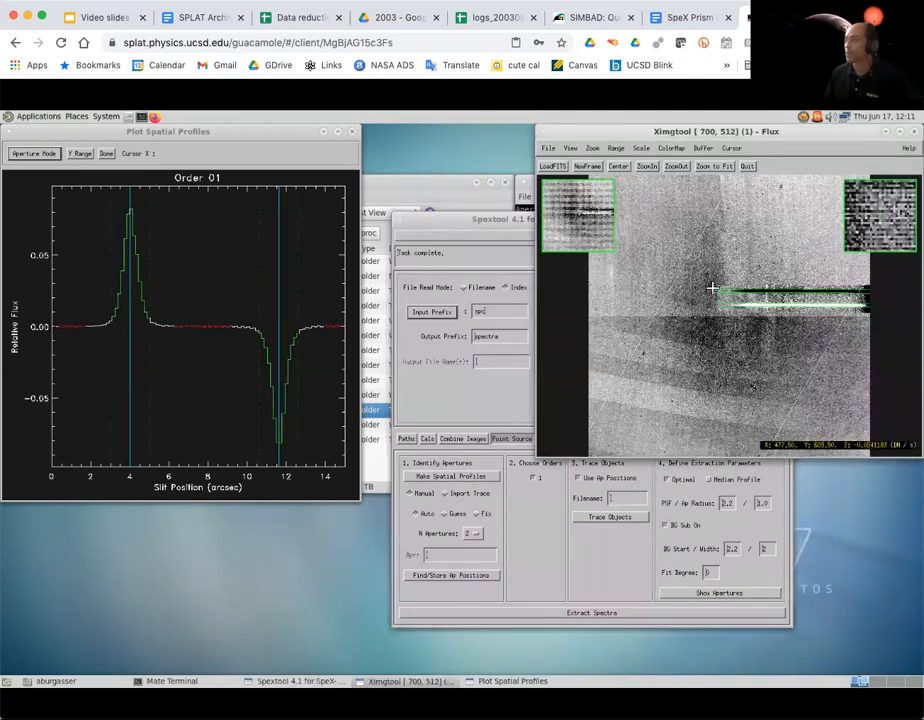
mouse_move(800, 292)
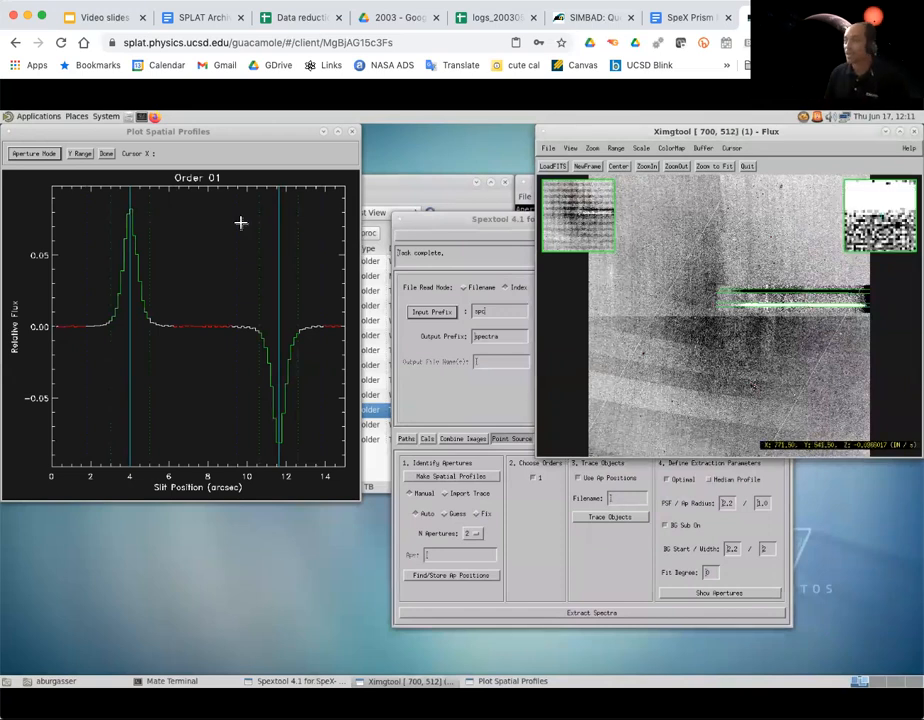
mouse_move(87, 332)
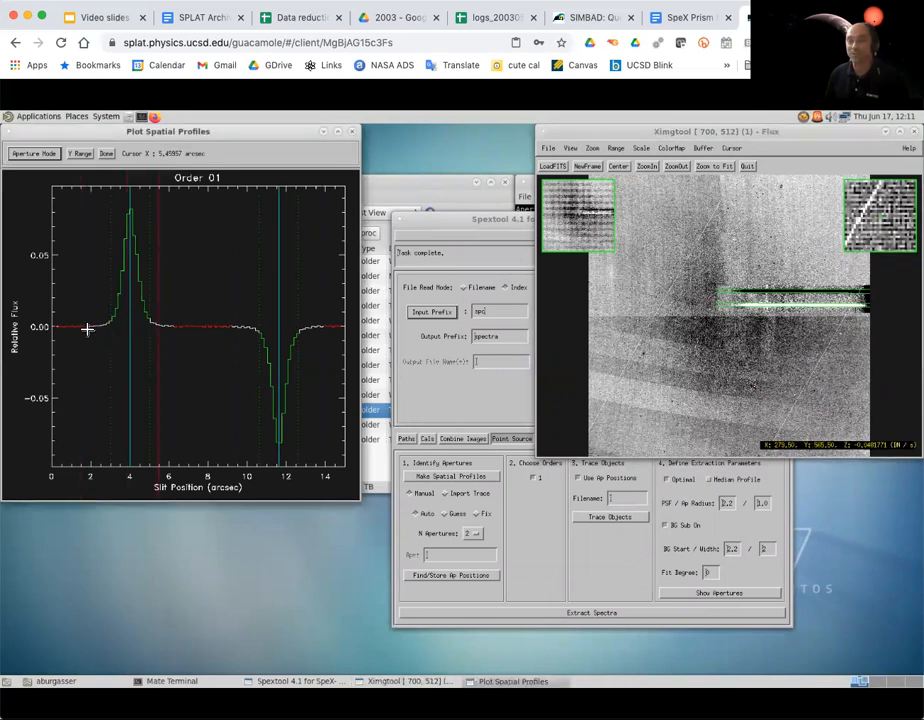
mouse_move(153, 318)
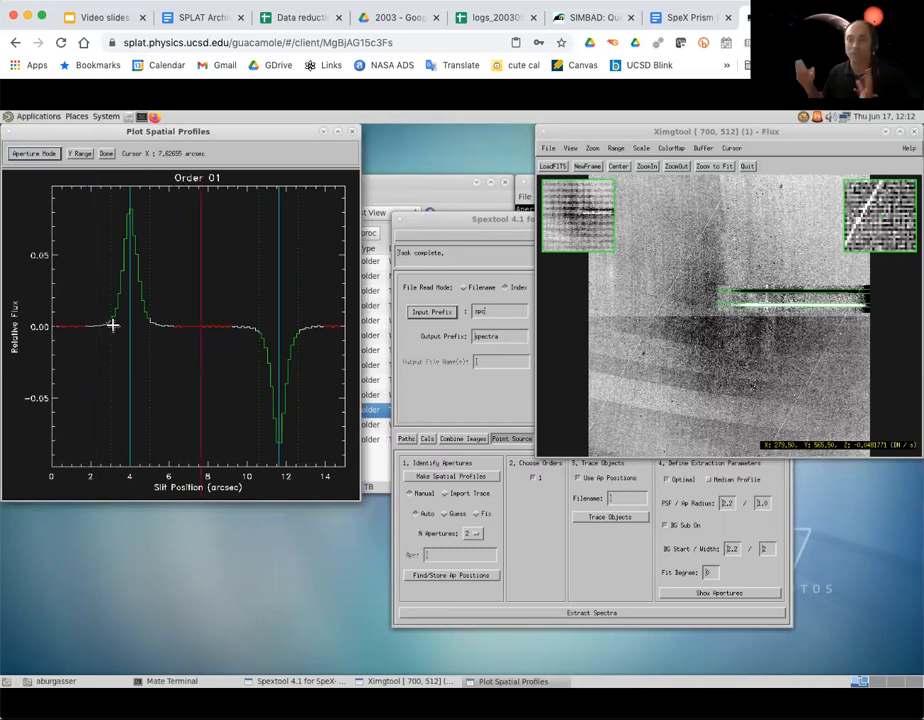
mouse_move(148, 348)
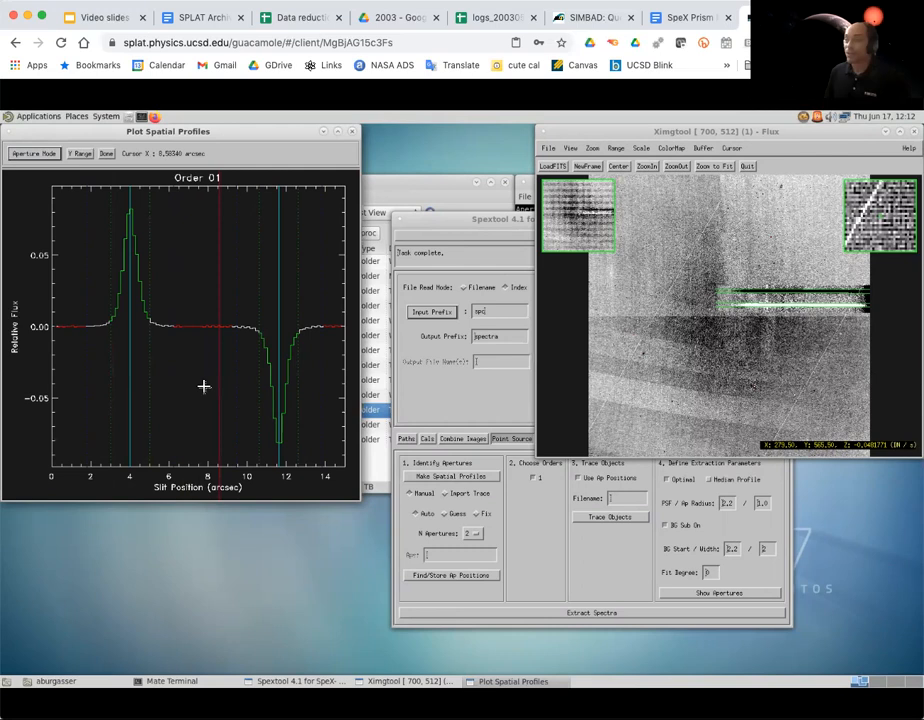
mouse_move(149, 315)
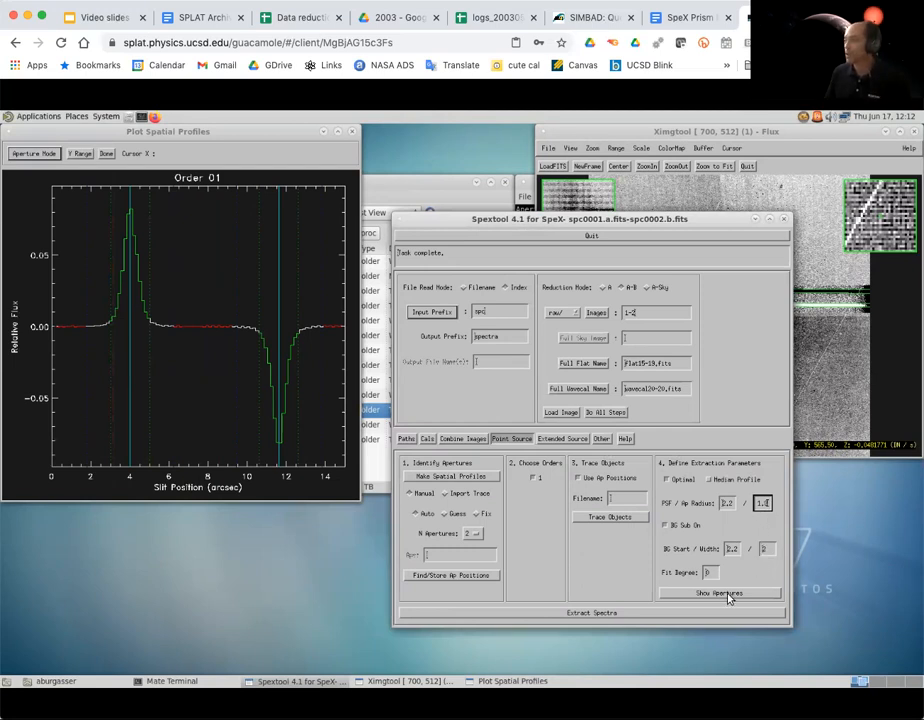
Display the narrower 1.2-radius extraction apertures on the spatial profile
left_click(720, 592)
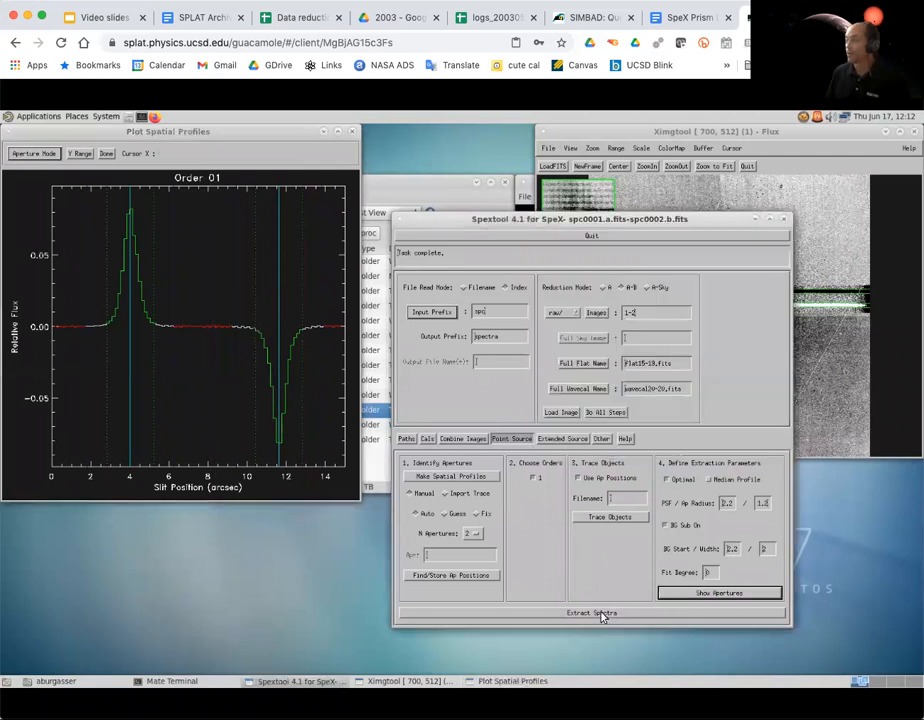
Extract the first pair's spectra and view spectra0001.fits order 01, aperture 01 in xvspec
left_click(592, 613)
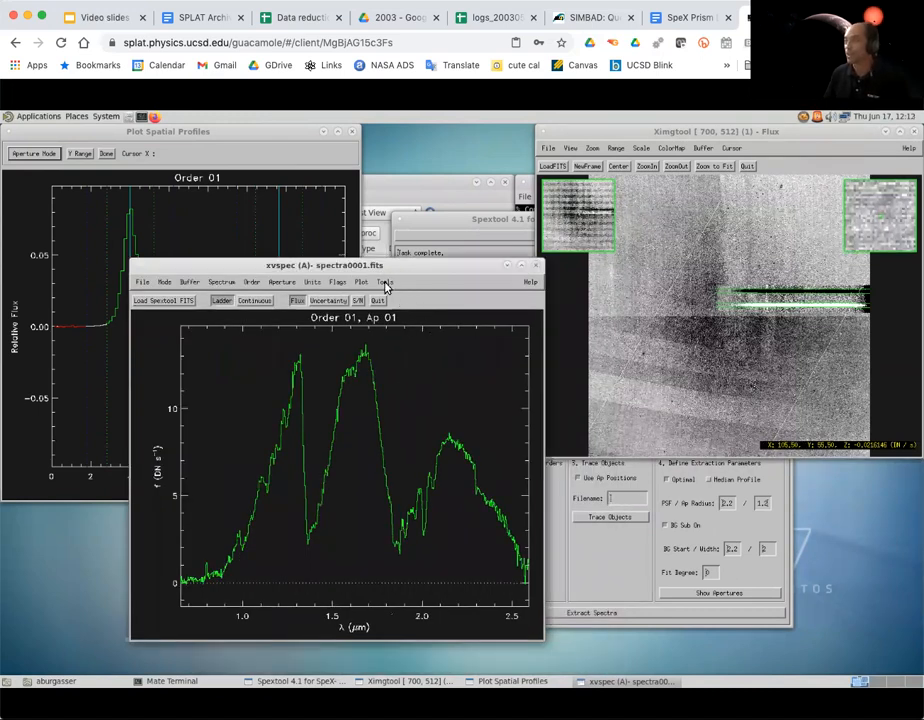
Overlay the atmospheric transmission curve on the spectra0001.fits order 01 spectrum
left_click(362, 281)
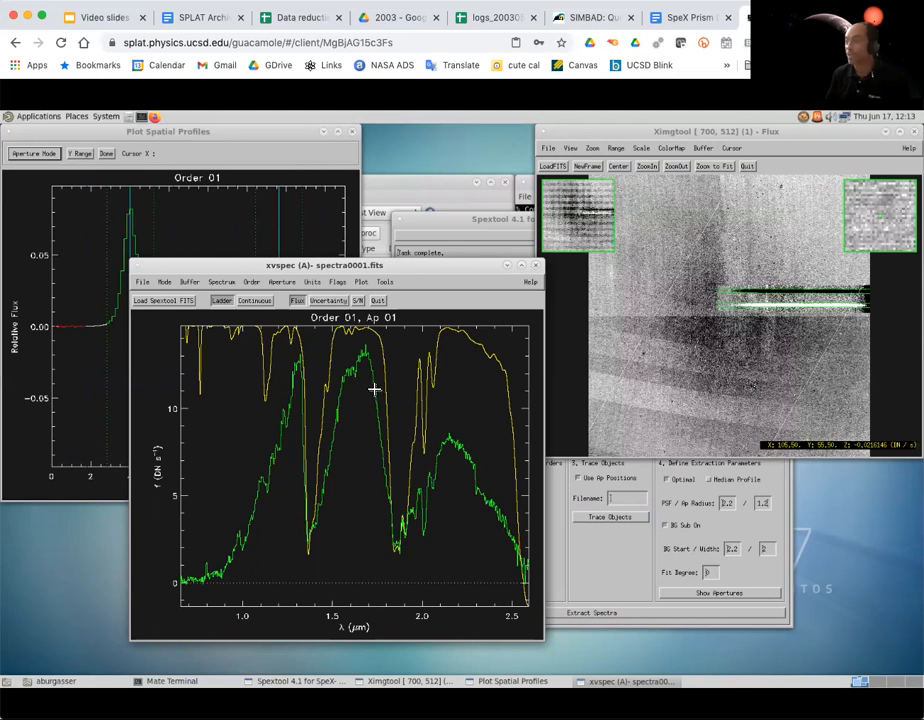
mouse_move(392, 517)
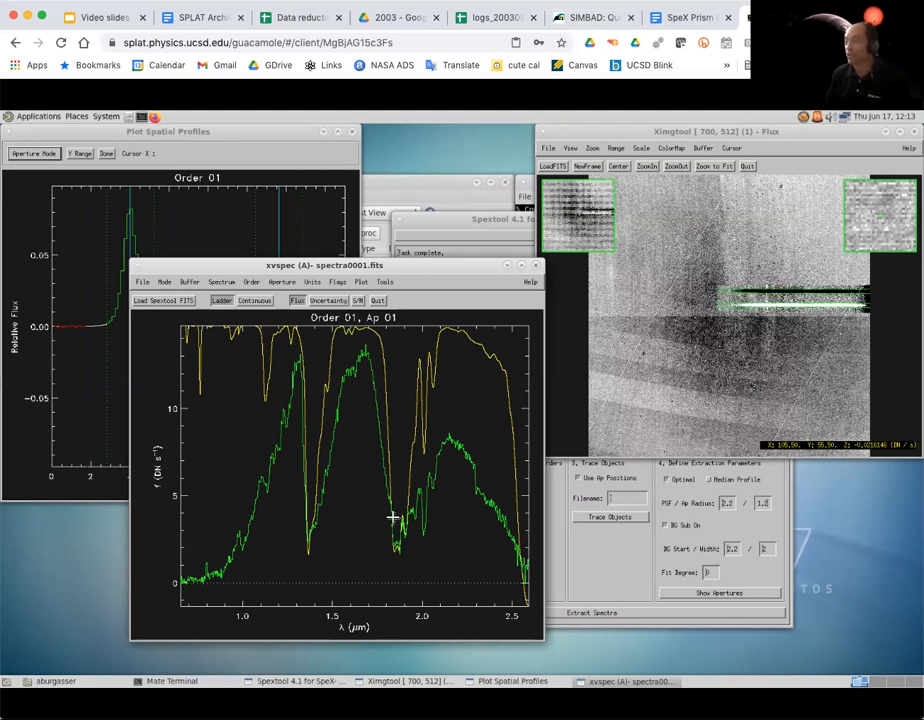
mouse_move(433, 428)
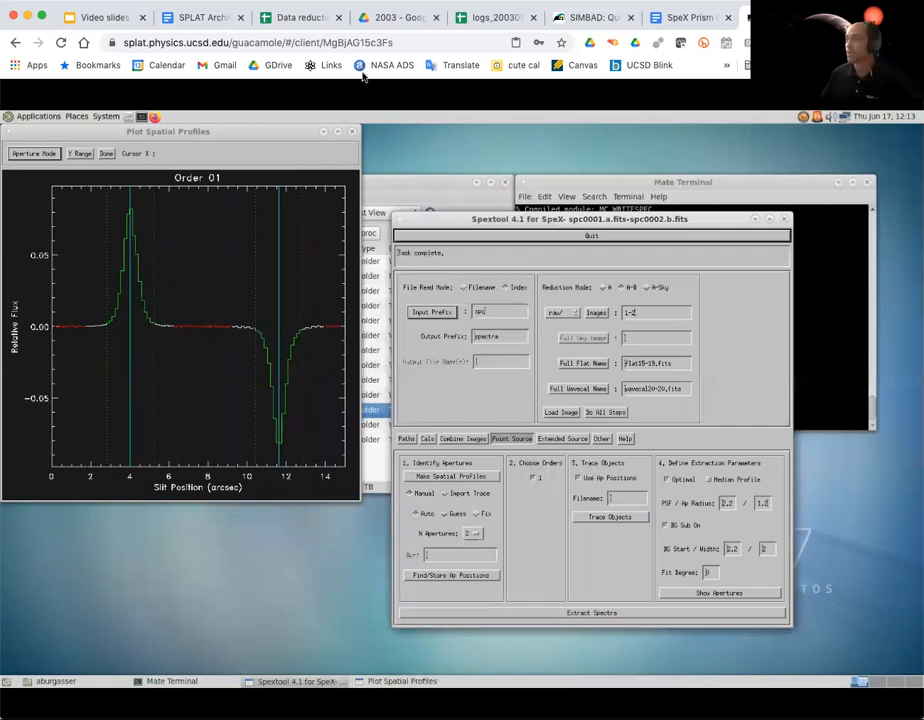
mouse_move(80, 247)
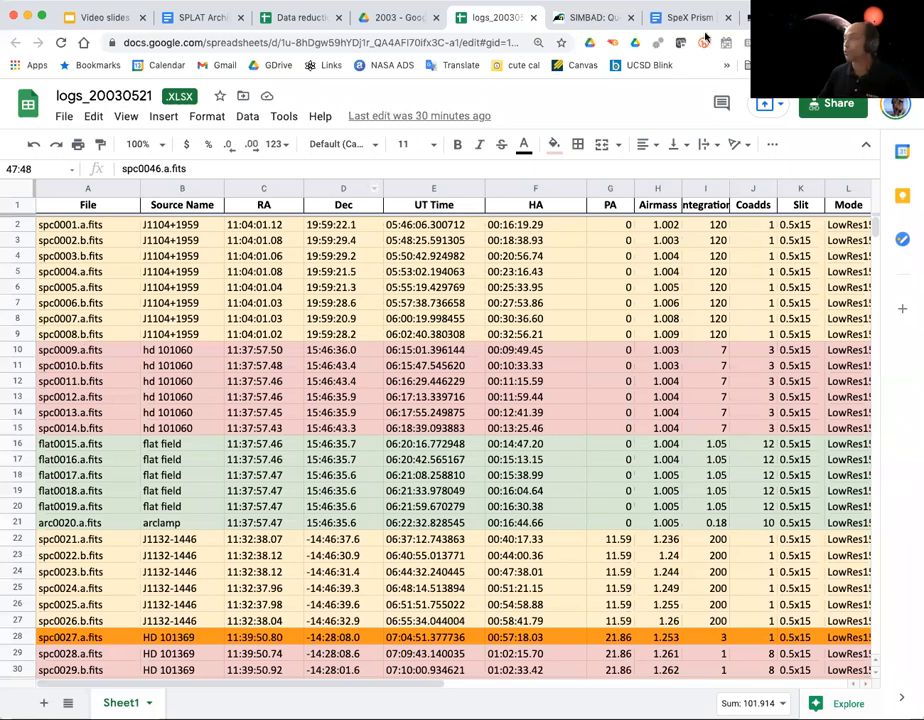
mouse_move(645, 317)
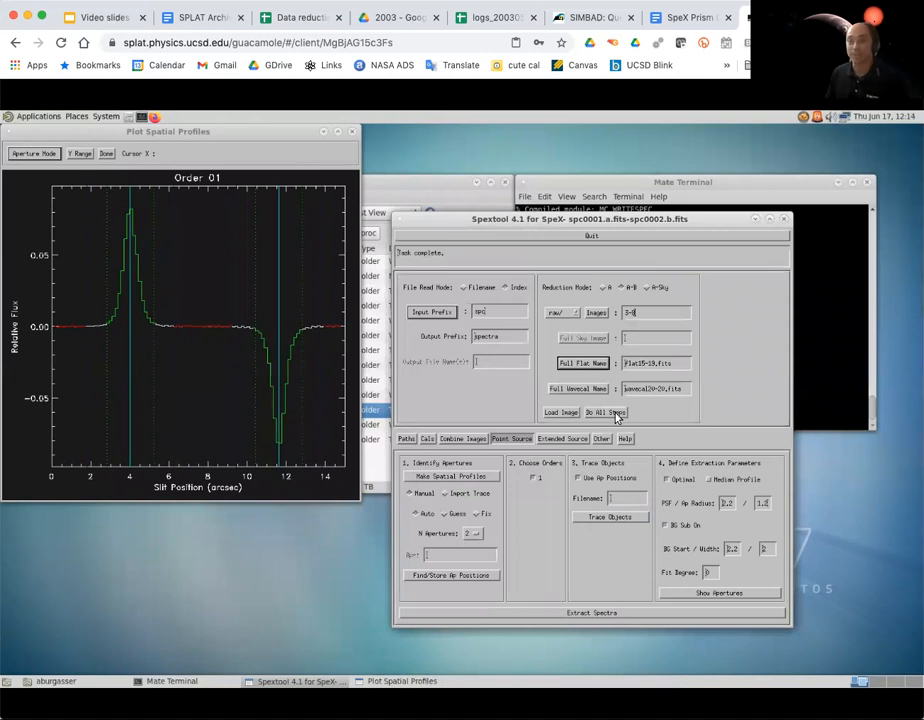
mouse_move(538, 470)
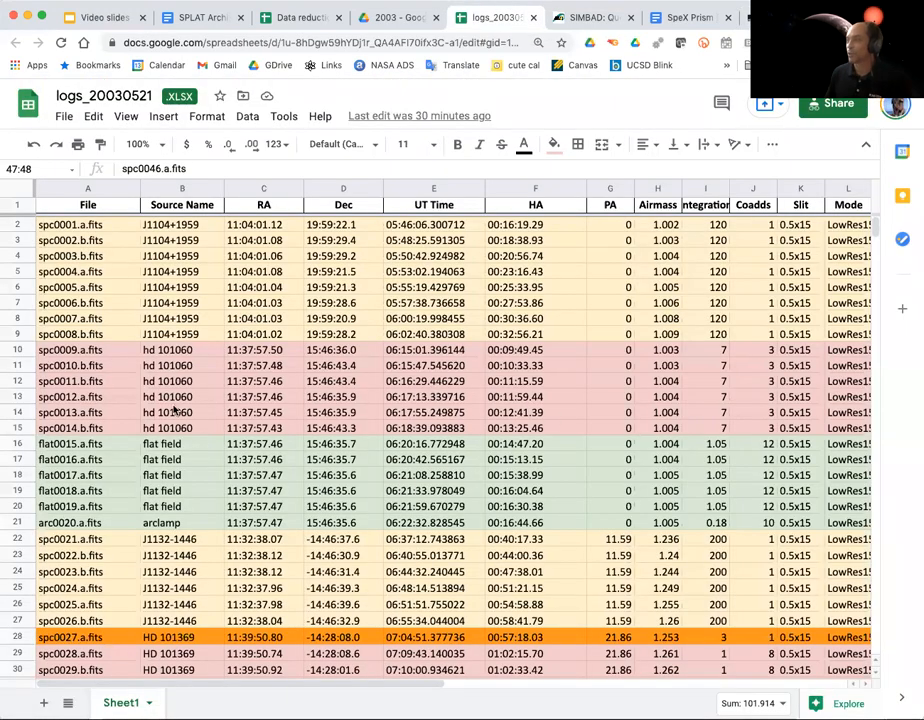
mouse_move(675, 375)
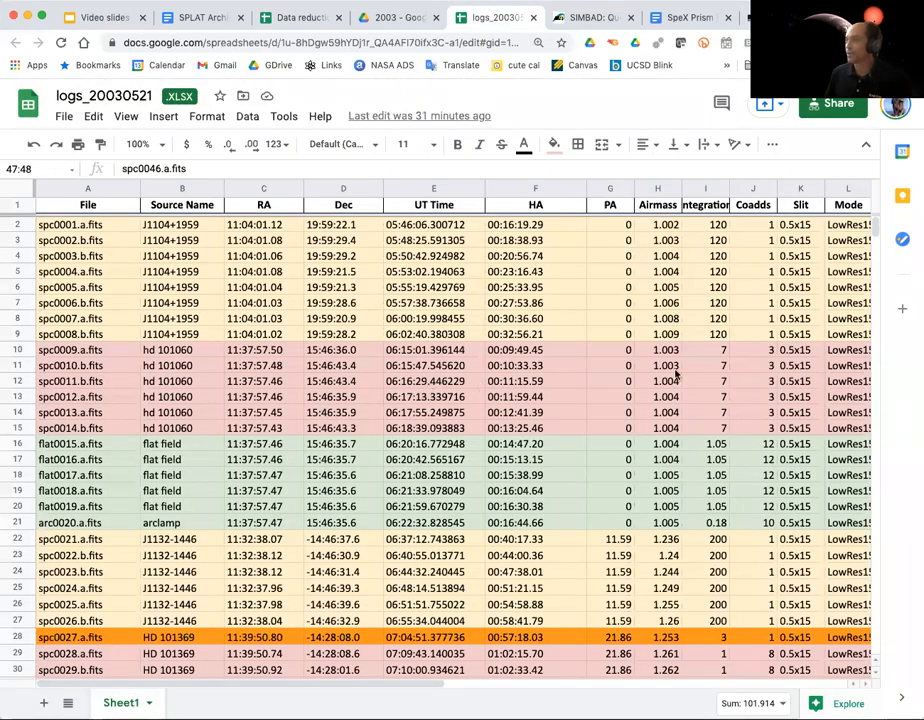
mouse_move(168, 365)
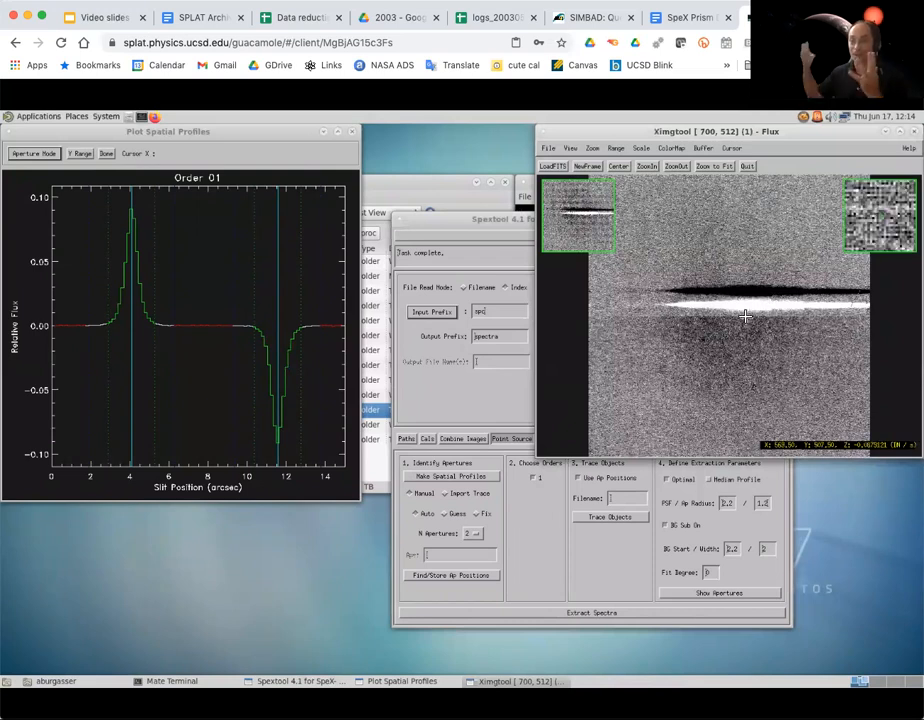
mouse_move(498, 408)
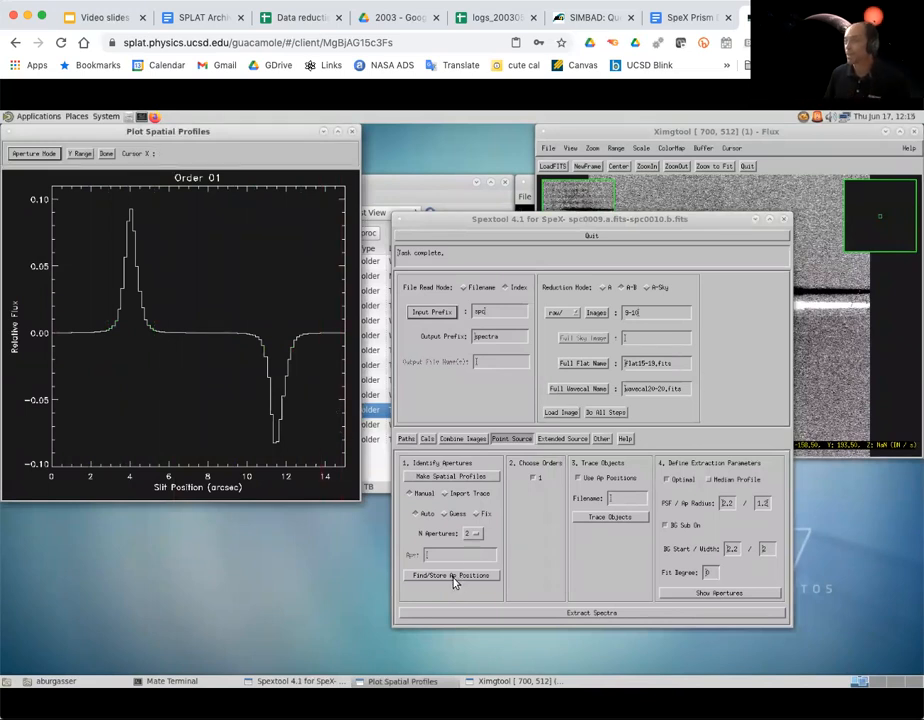
Store both A-star aperture positions, trace the star, and show its apertures and background regions
left_click(451, 575)
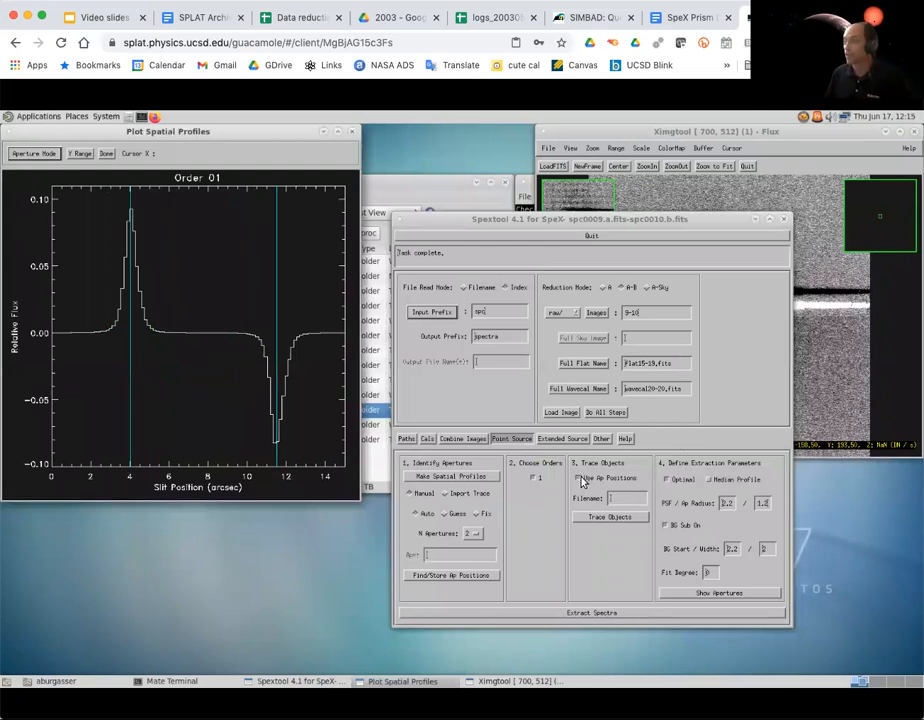
left_click(583, 477)
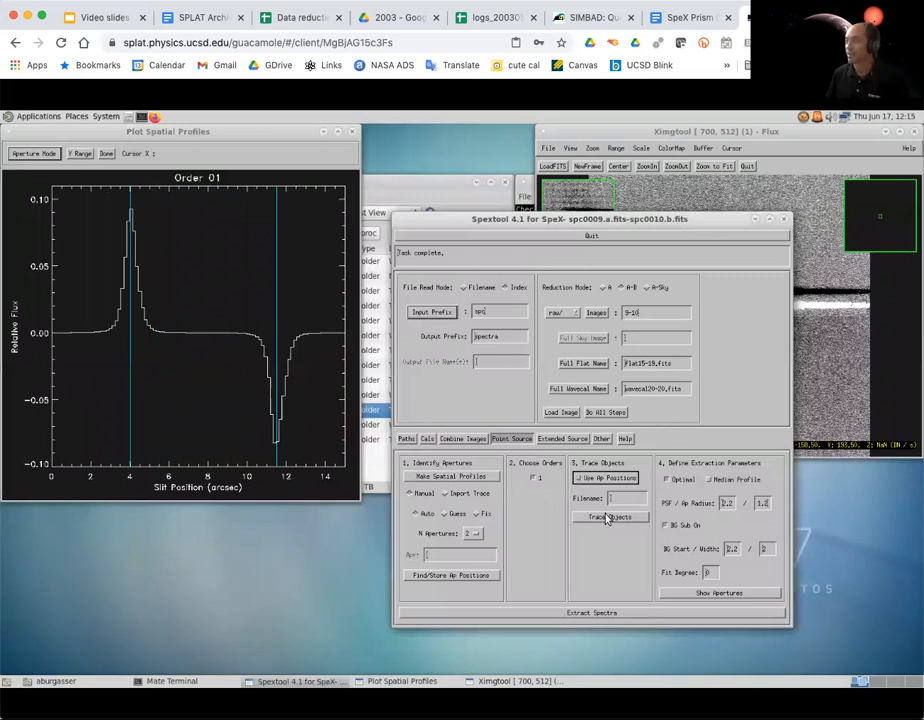
left_click(610, 517)
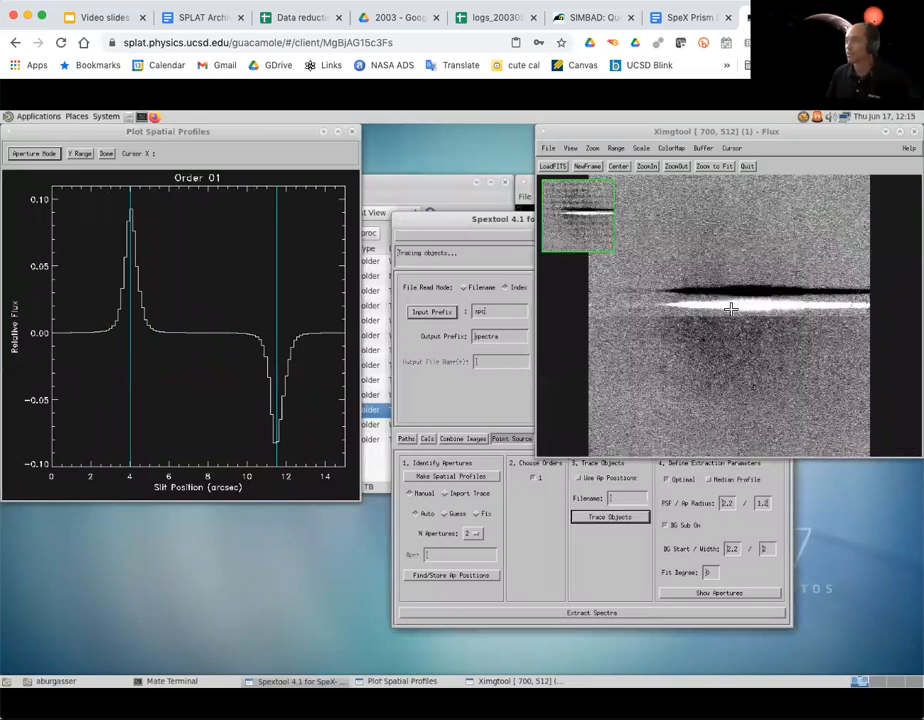
left_click(610, 517)
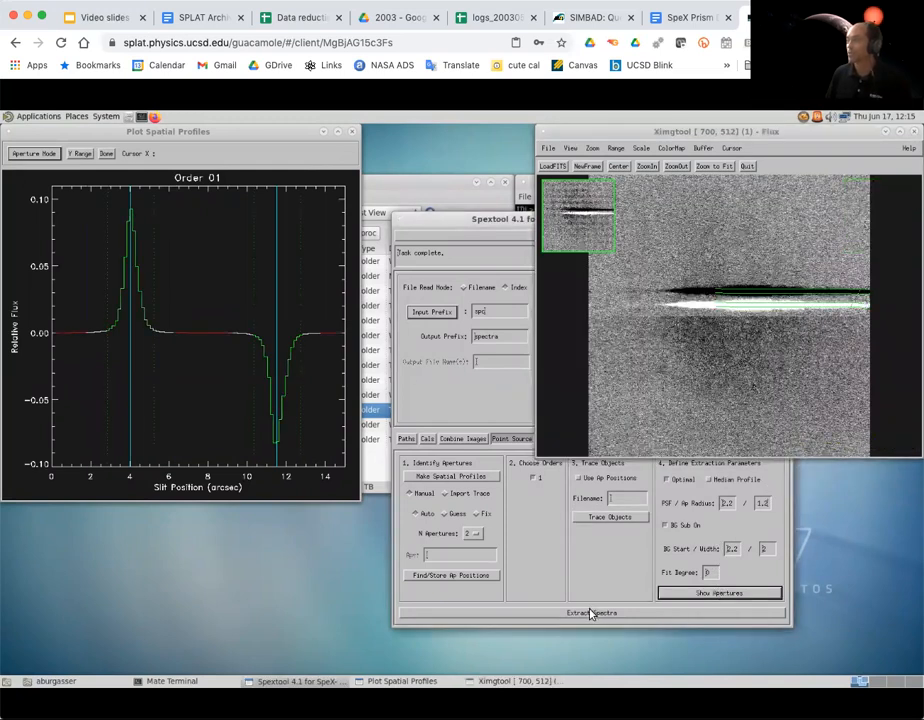
Extract the A-star pair spectra, shown as spectra0009.fits order 01, aperture 01
left_click(590, 613)
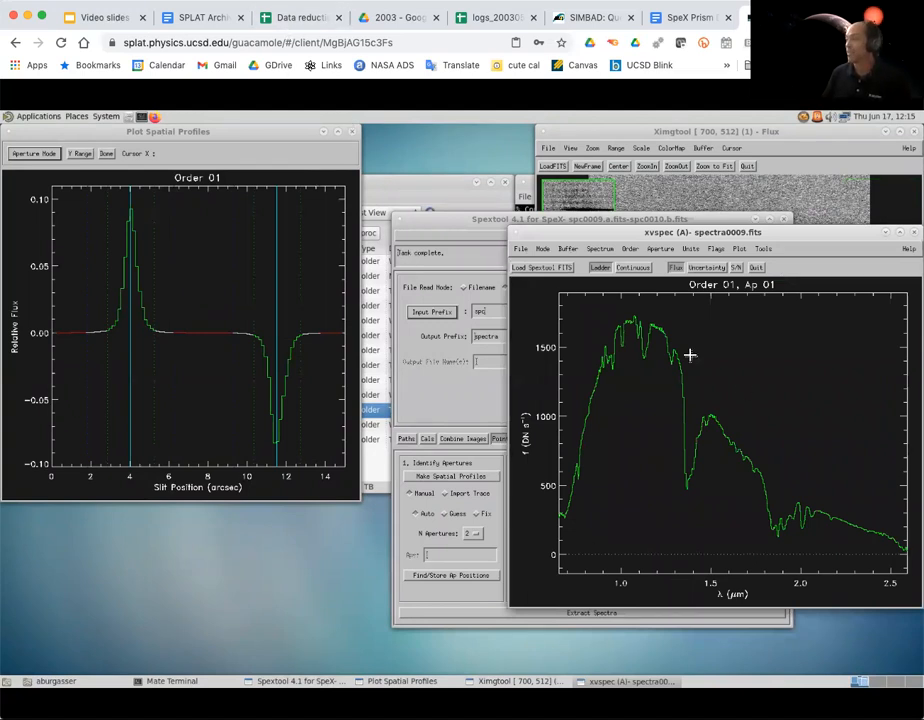
mouse_move(688, 332)
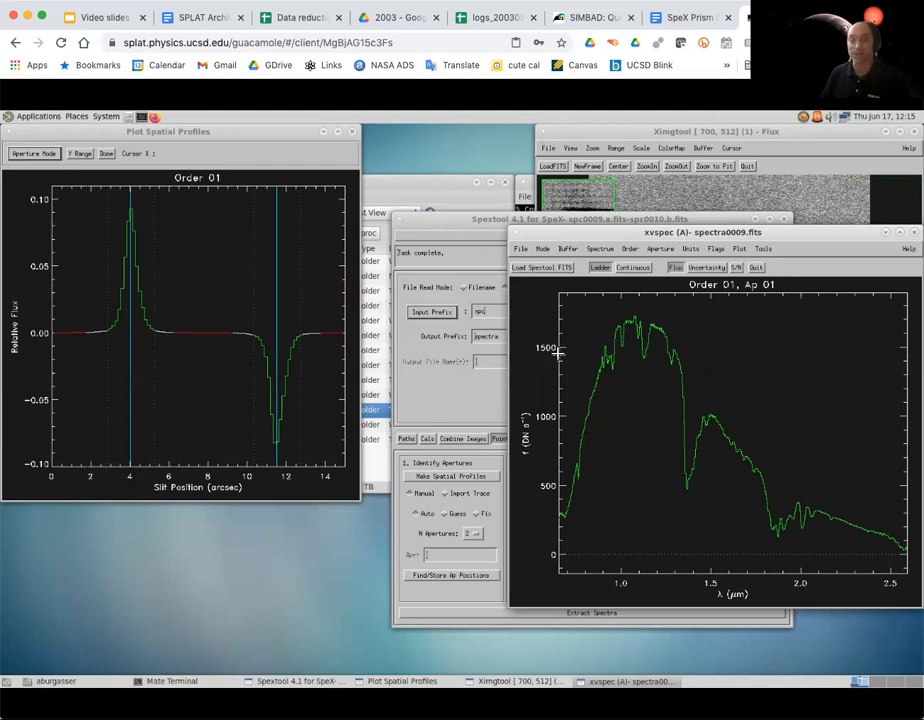
mouse_move(547, 374)
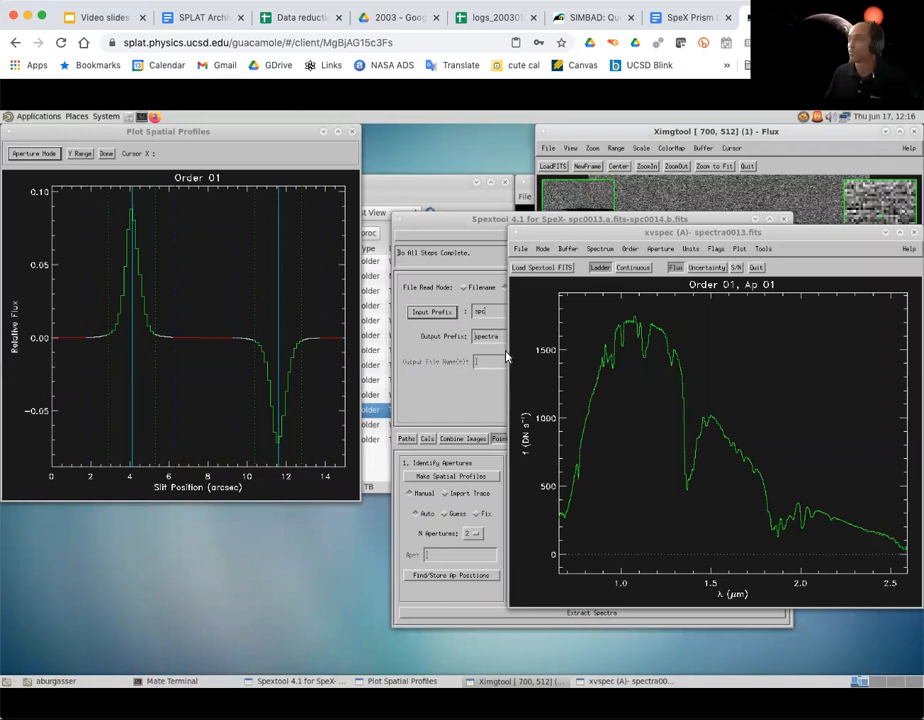
mouse_move(250, 278)
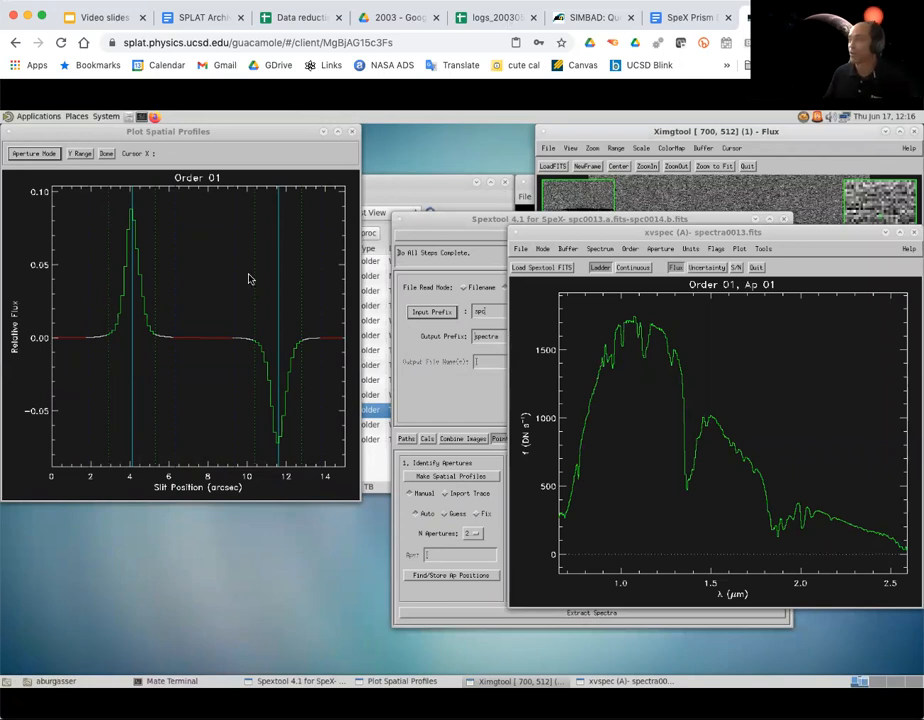
Switch to the logs_20030521 sheet and scroll to the HD 111744 rows 46–47
left_click(490, 17)
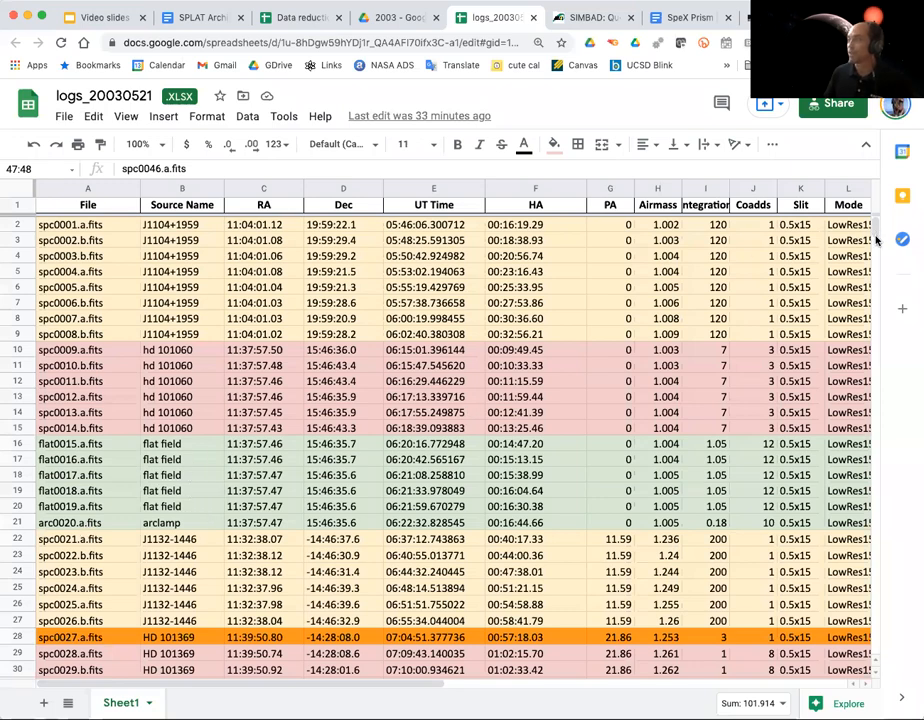
scroll("down", 3)
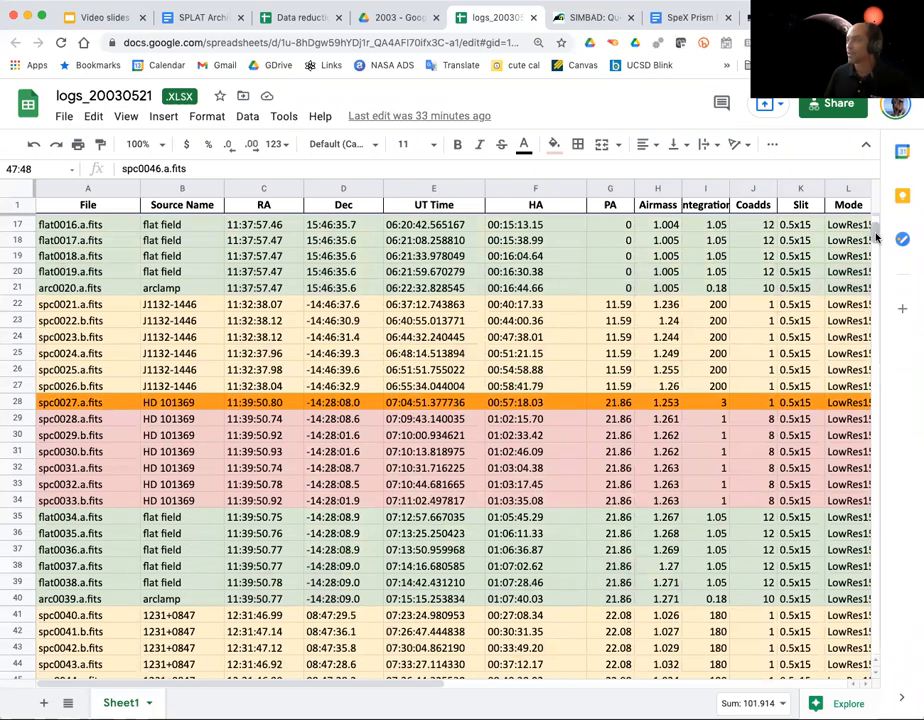
scroll("down", 3)
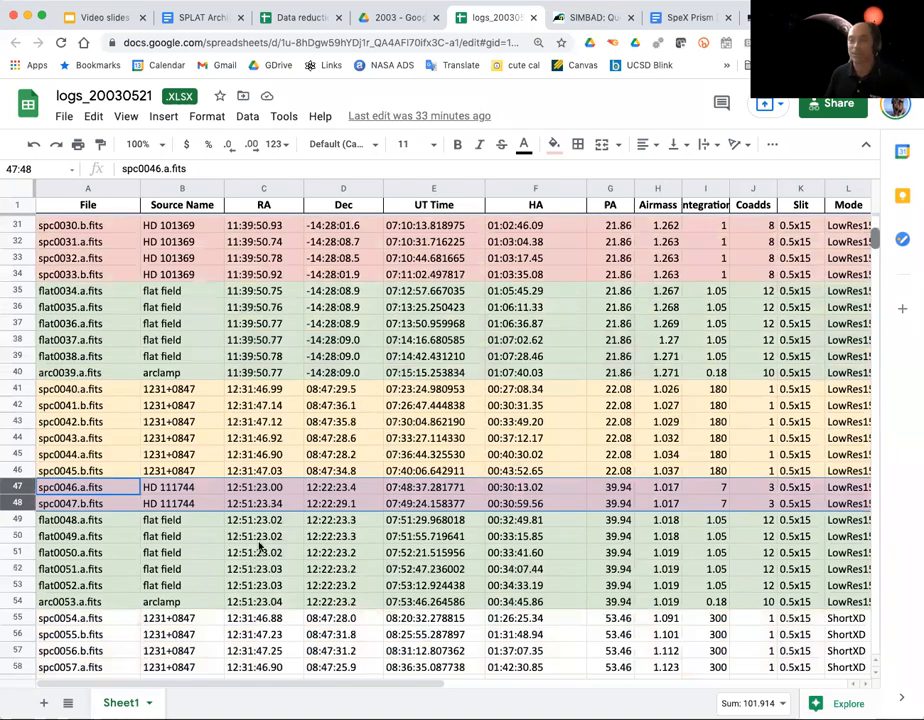